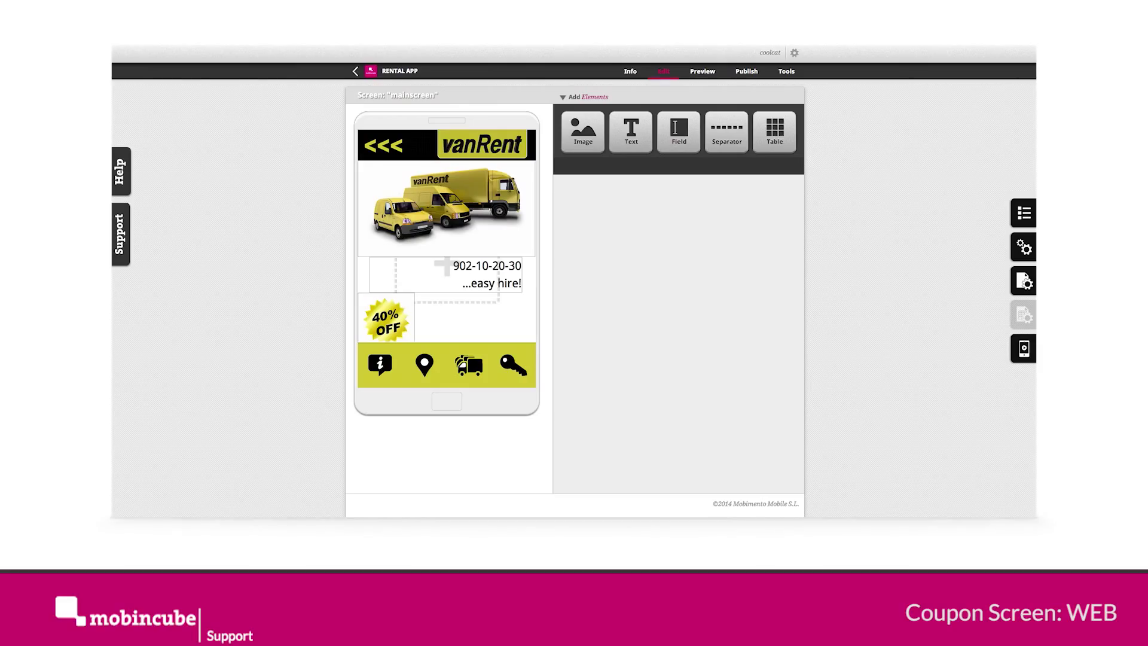
mouse_move(915, 119)
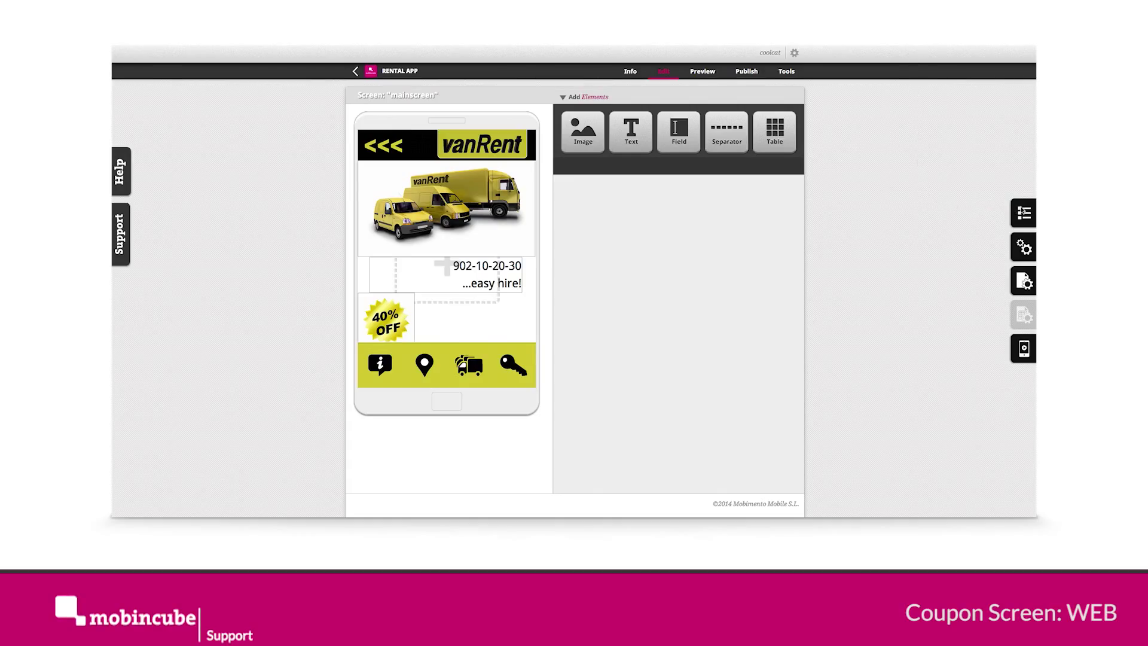
Step: Open the Screen's App panel listing mainscreen, ABOUT, Branch, FLEET and HIRE
left_click(1022, 212)
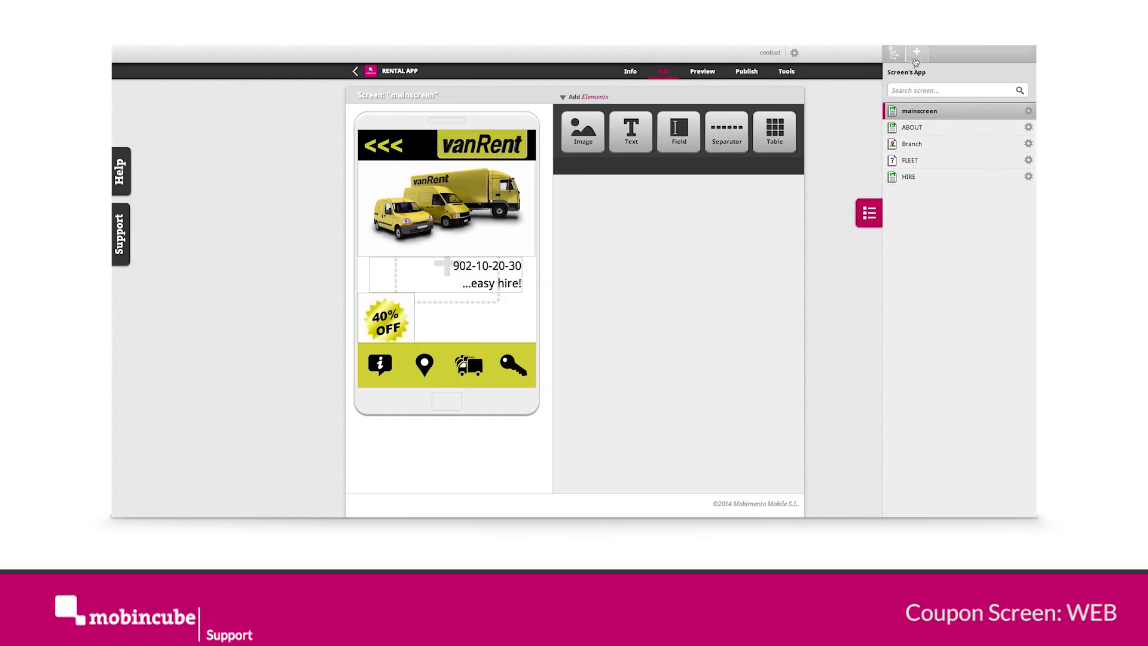
Step: Add a new app screen named Coupons
left_click(918, 52)
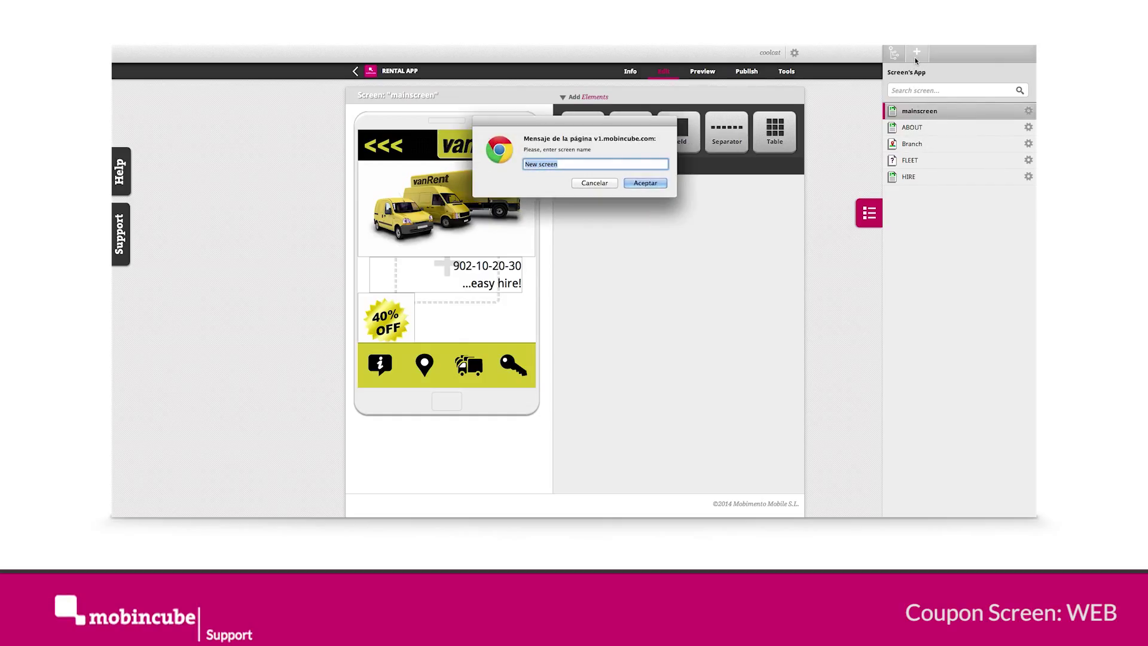
type("Coupons")
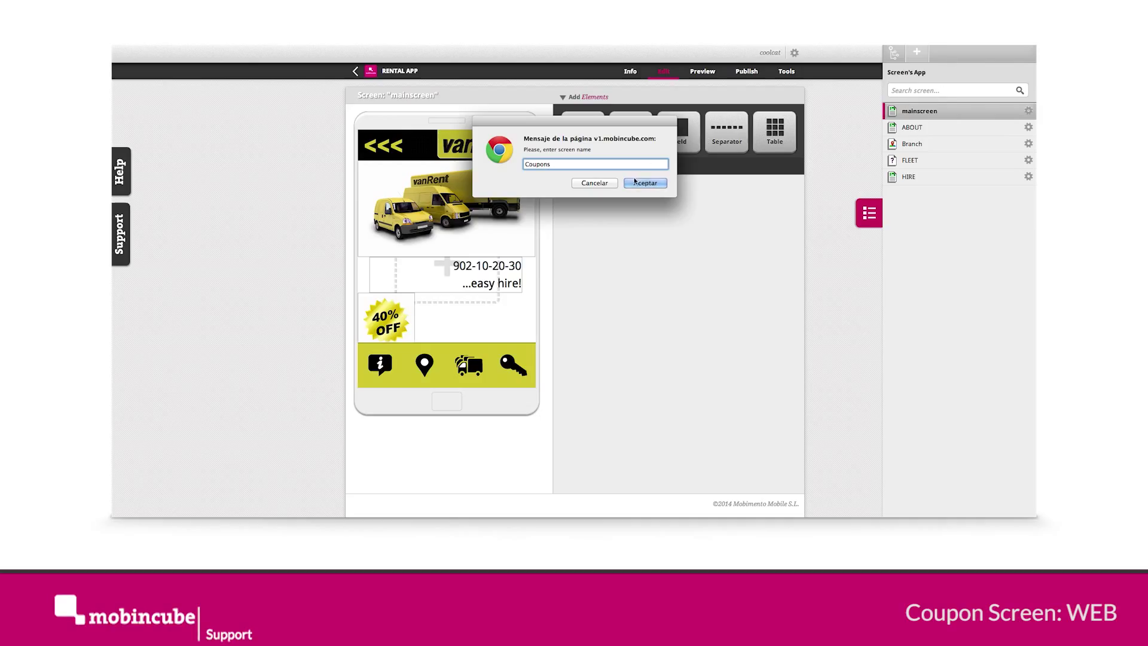
left_click(645, 183)
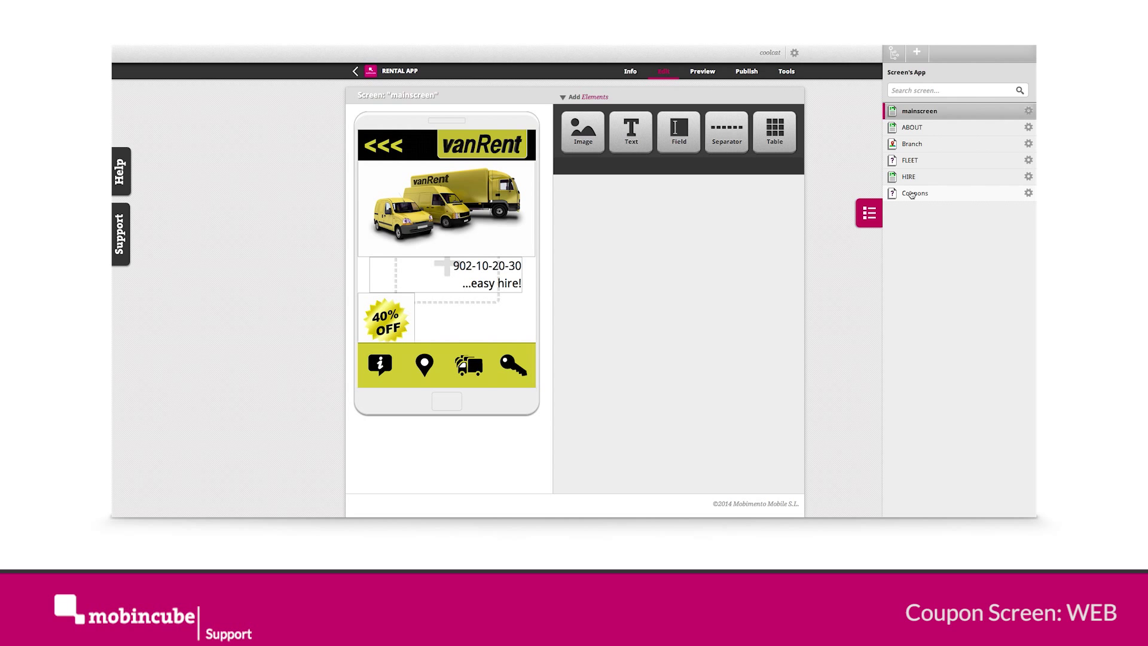
Step: Make the Coupons screen a WEB screen with an empty internet address
left_click(914, 192)
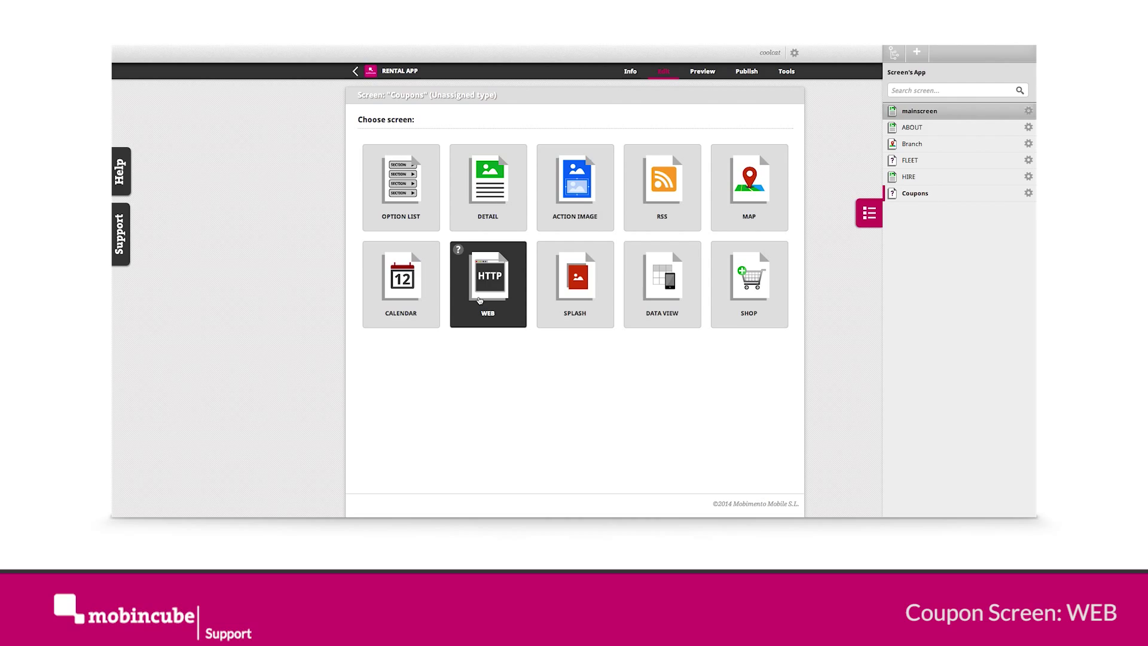
left_click(487, 281)
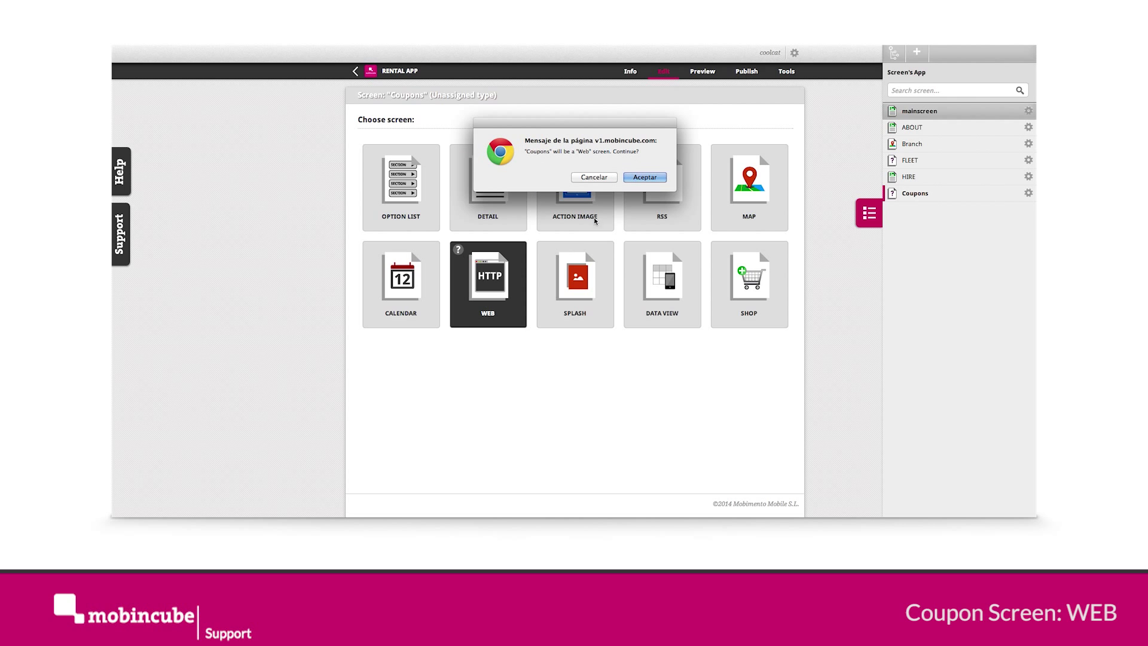
left_click(644, 177)
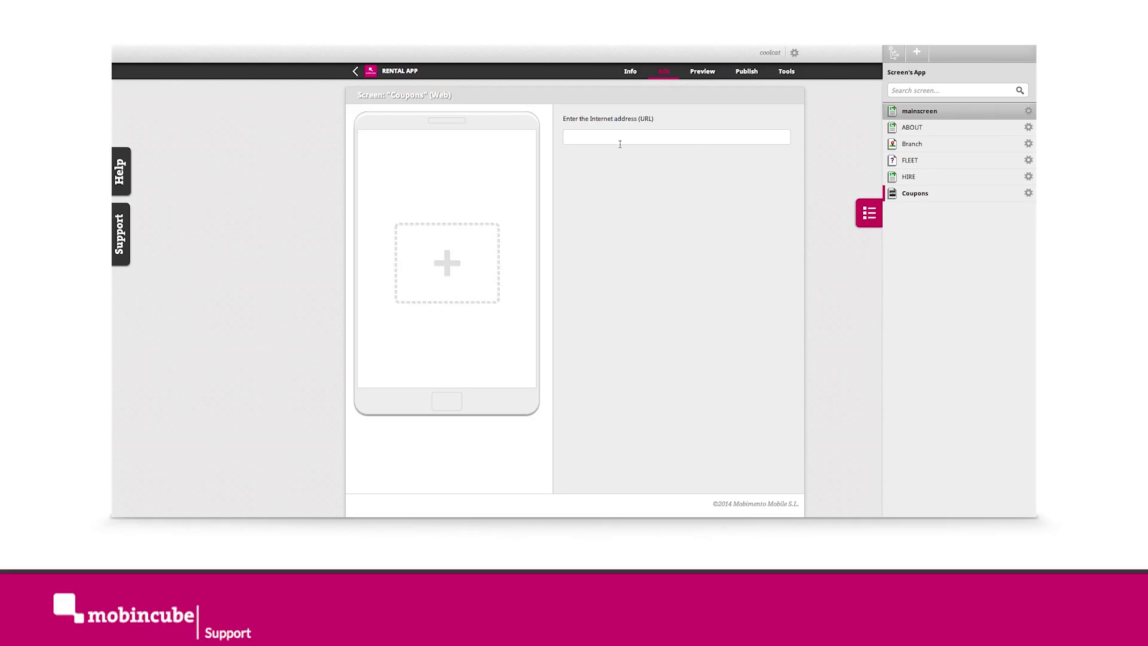
left_click(869, 212)
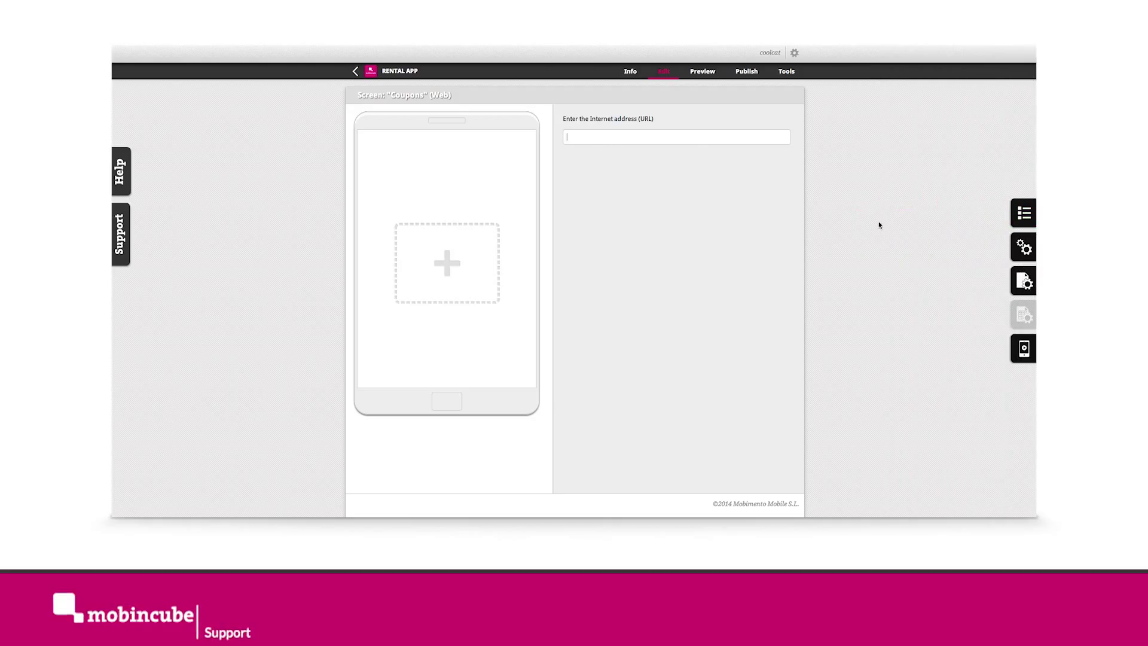
left_click(1024, 211)
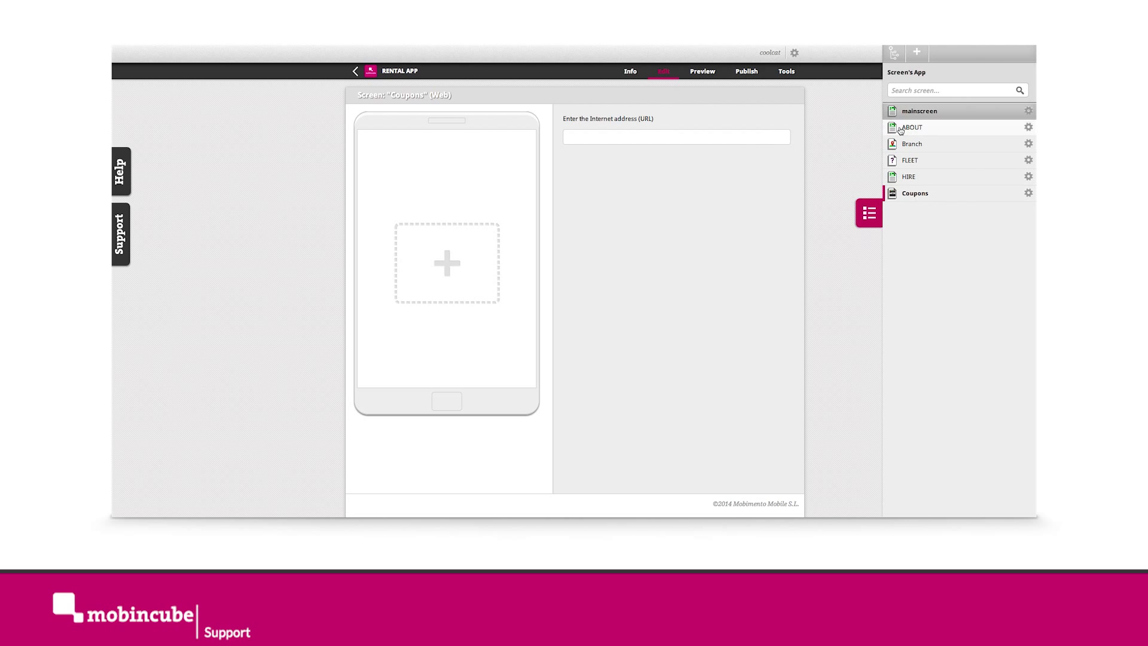
Step: Set the main screen's 40% OFF image action to Go to screen with a destination
left_click(919, 111)
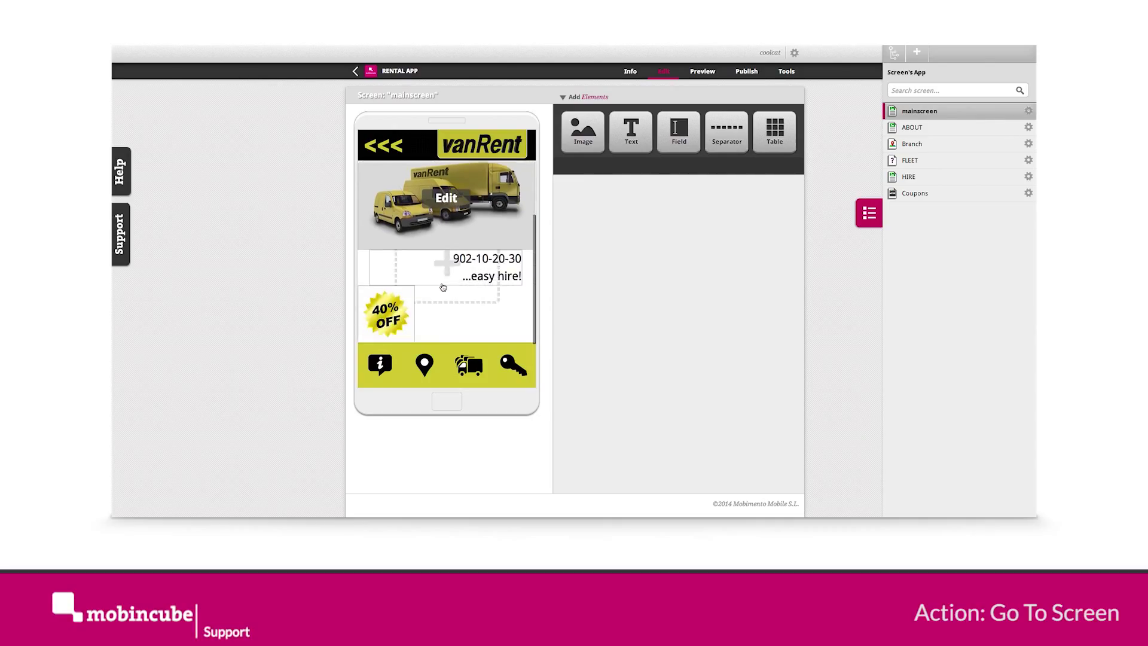
left_click(385, 313)
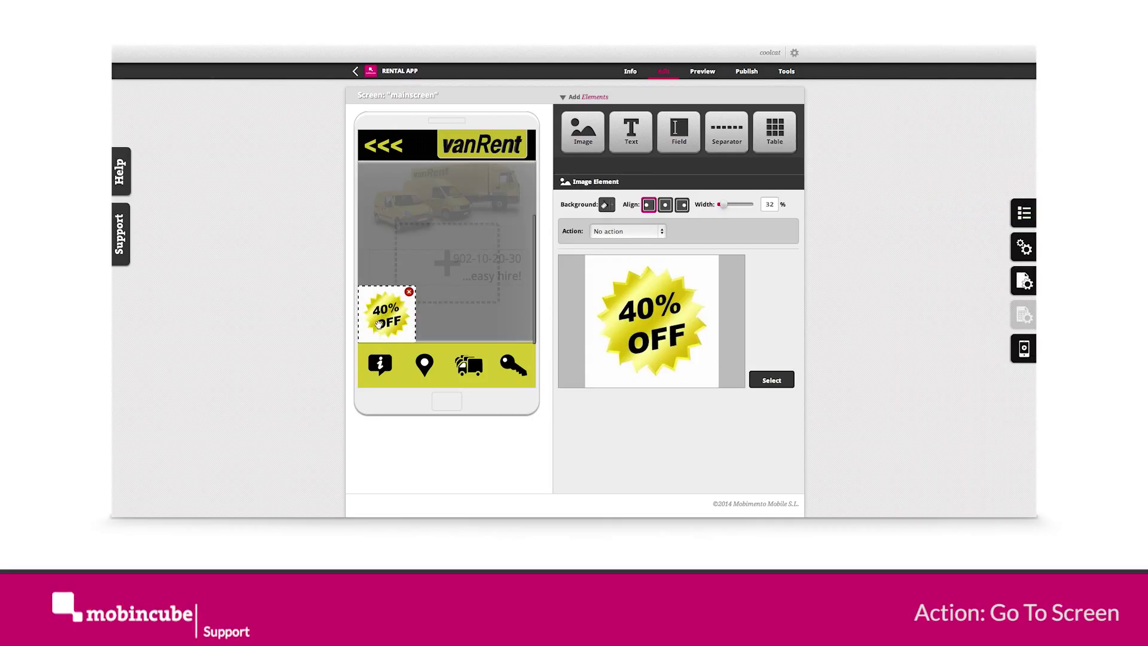
left_click(628, 231)
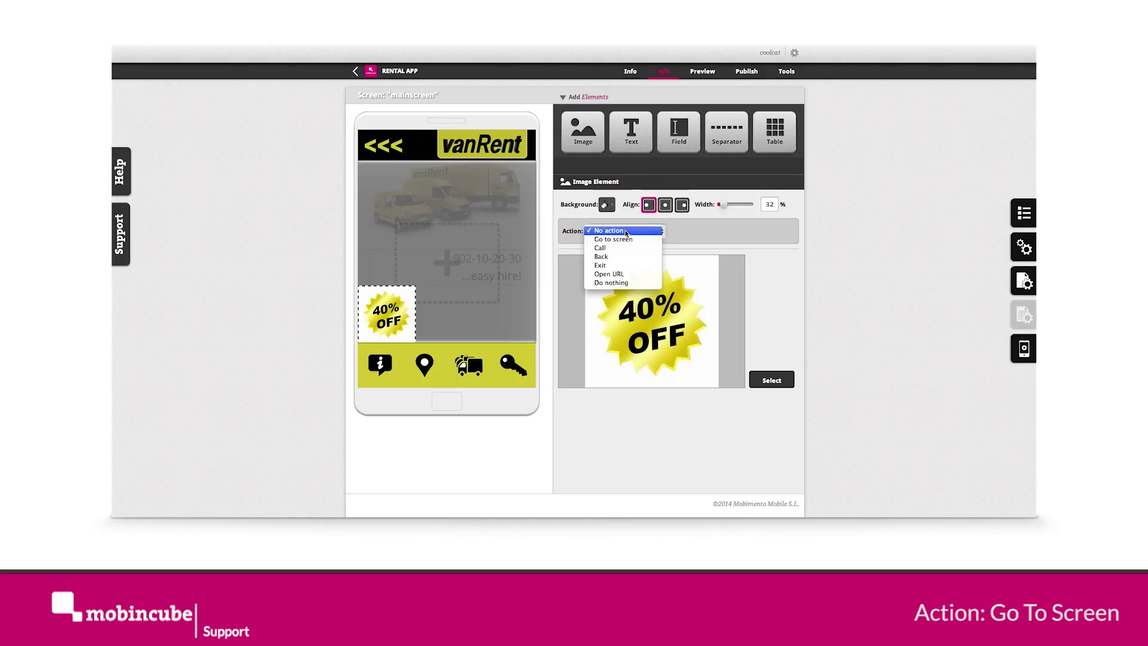
mouse_move(614, 239)
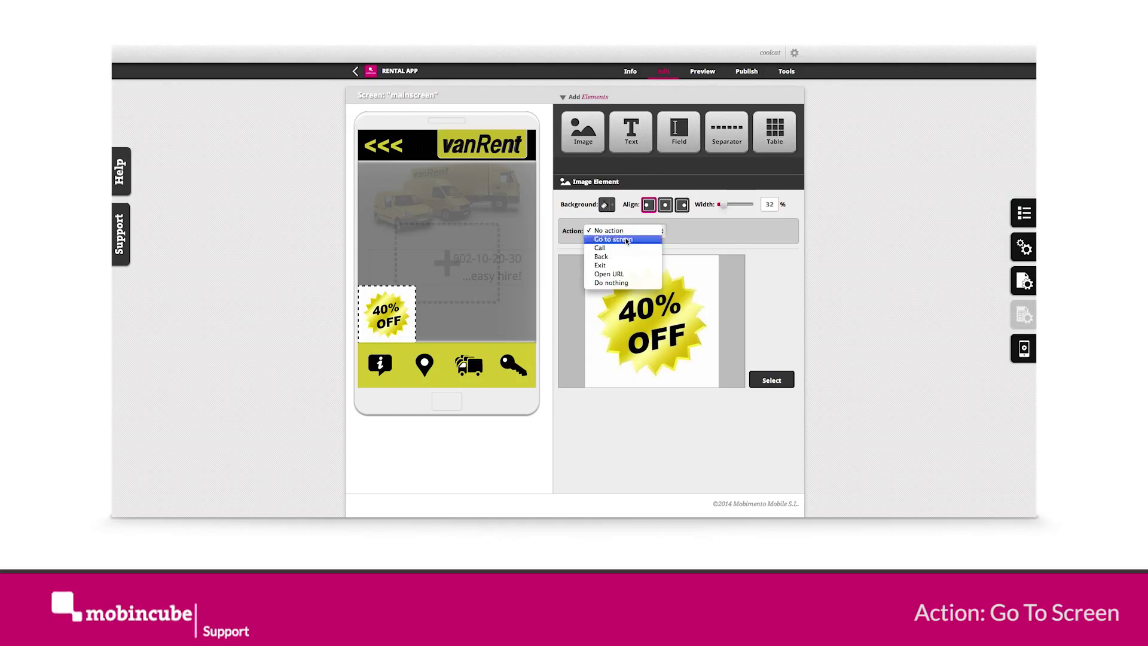
left_click(612, 240)
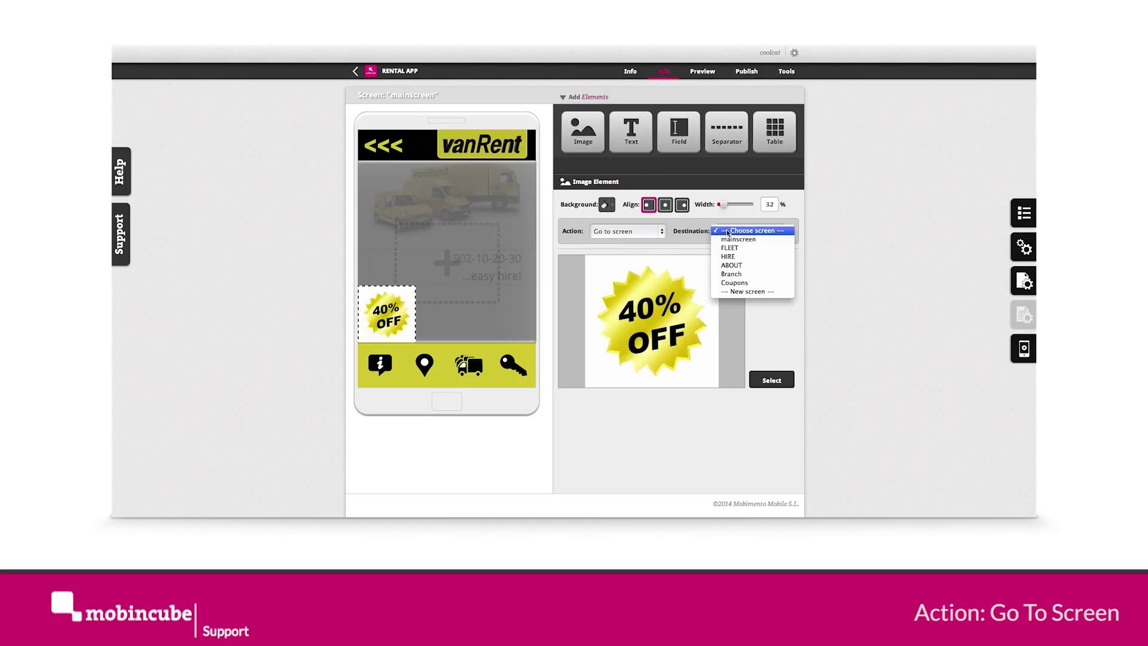
left_click(734, 282)
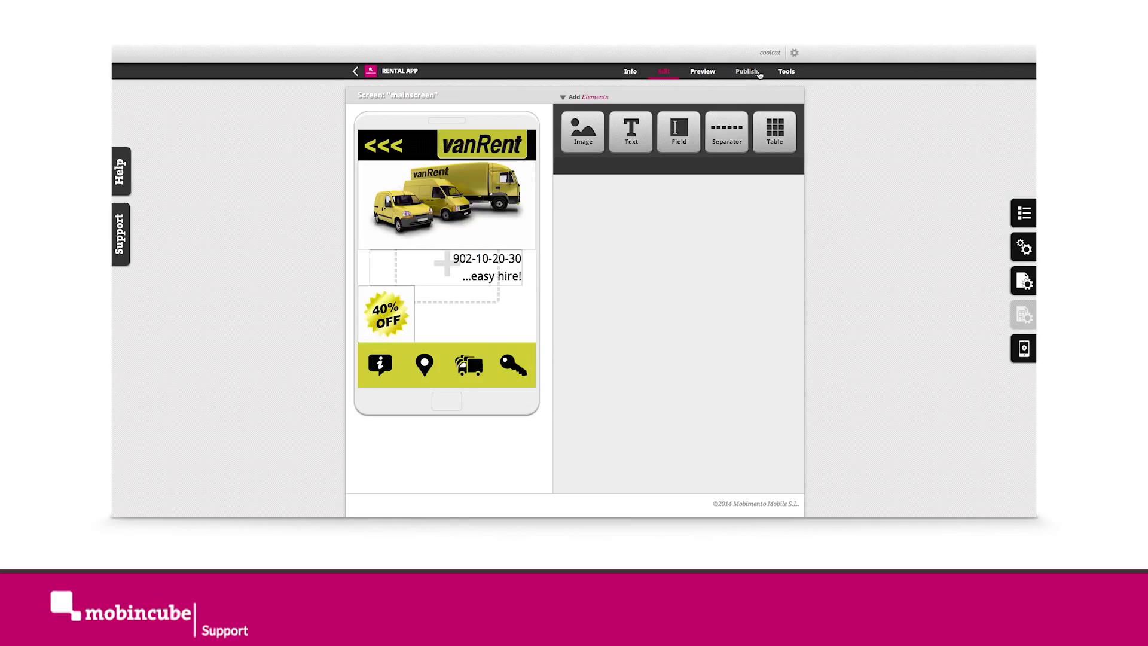
Step: Open the Coupons section of the rental app's cloud from Tools
left_click(786, 71)
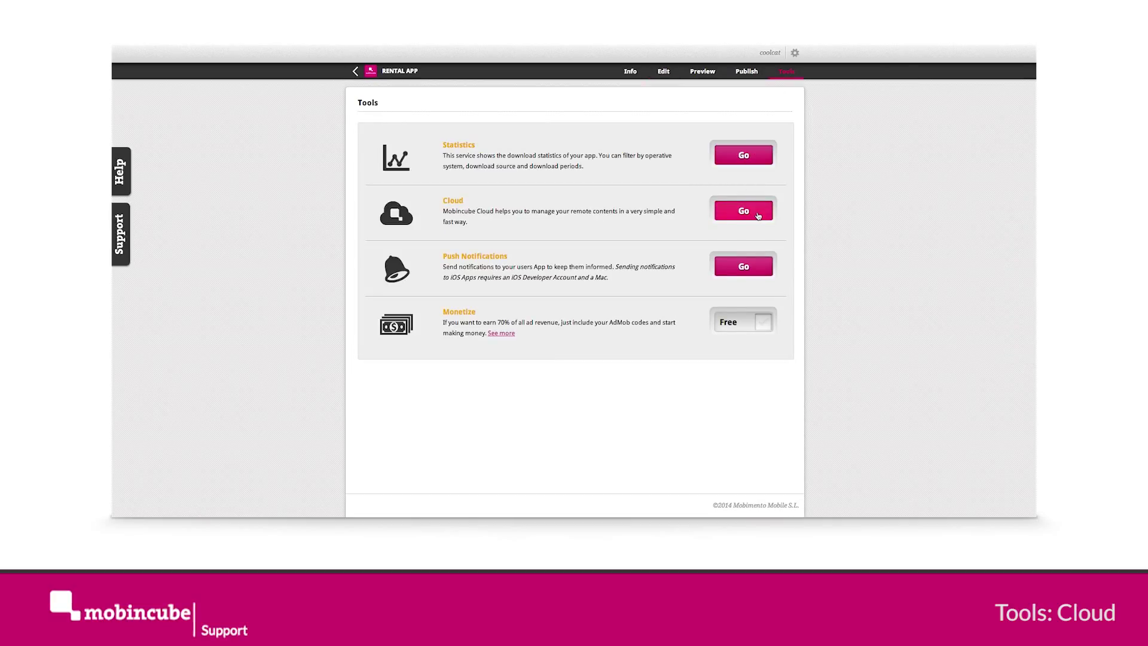
left_click(744, 210)
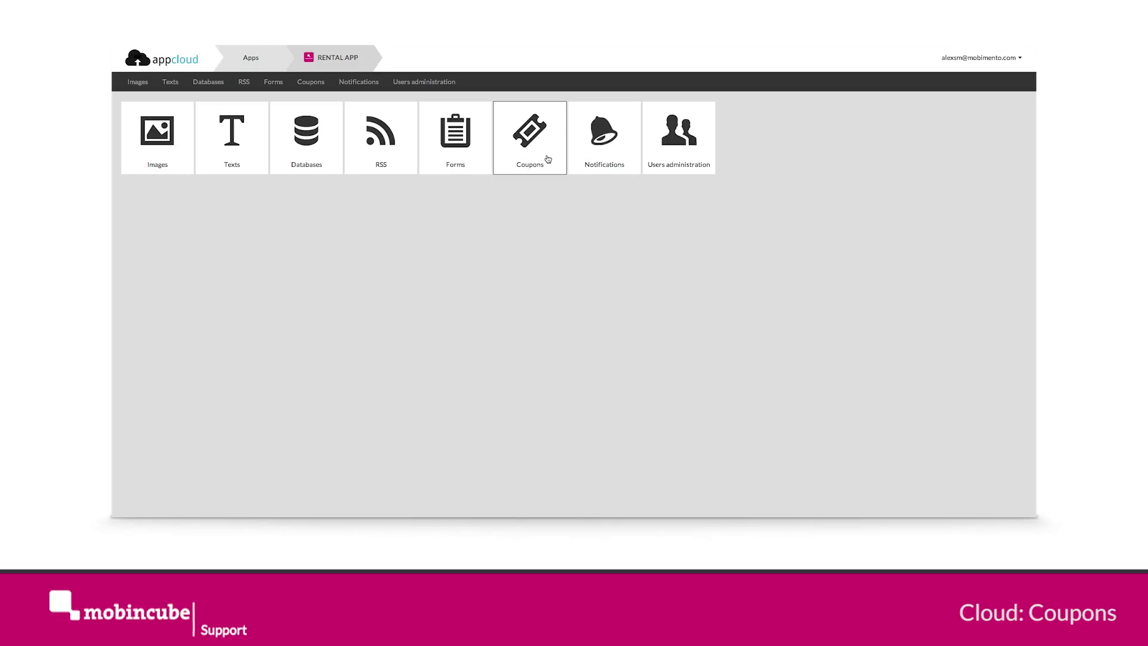
left_click(530, 130)
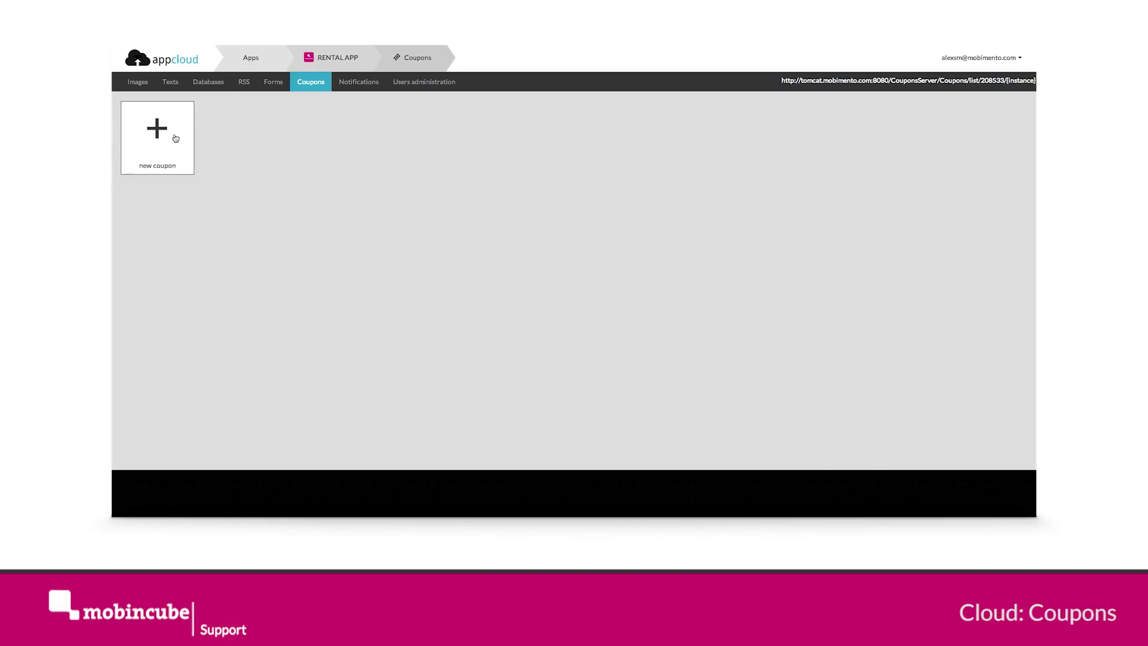
Step: Start a new coupon named 40Off with 5 uses and a coupon code
left_click(157, 127)
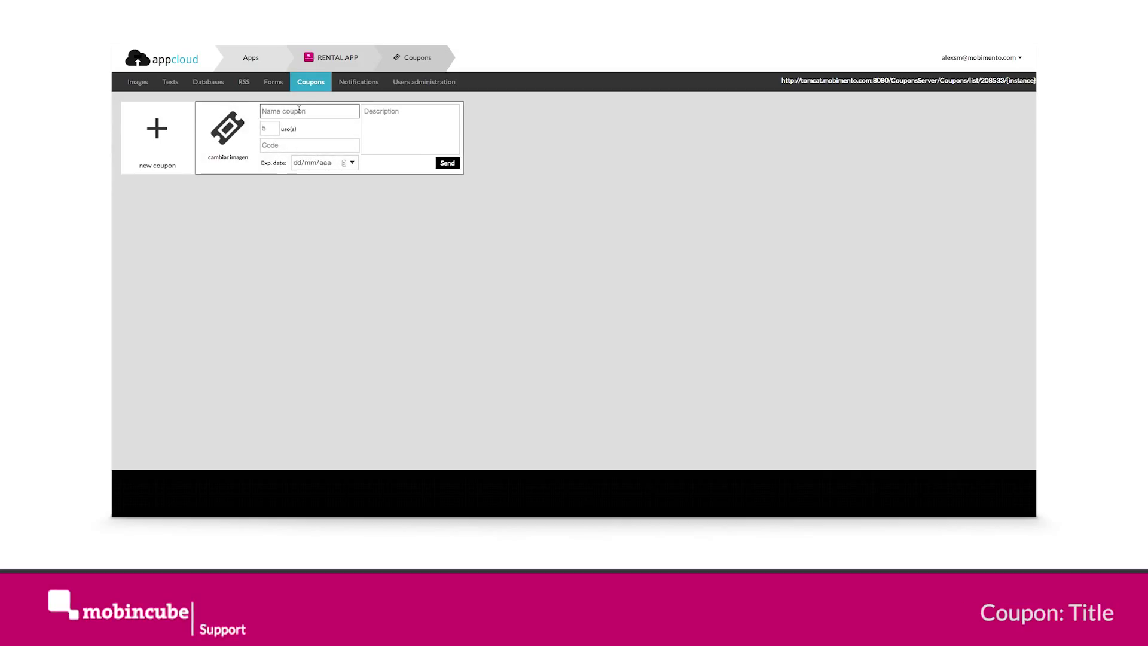
type("40")
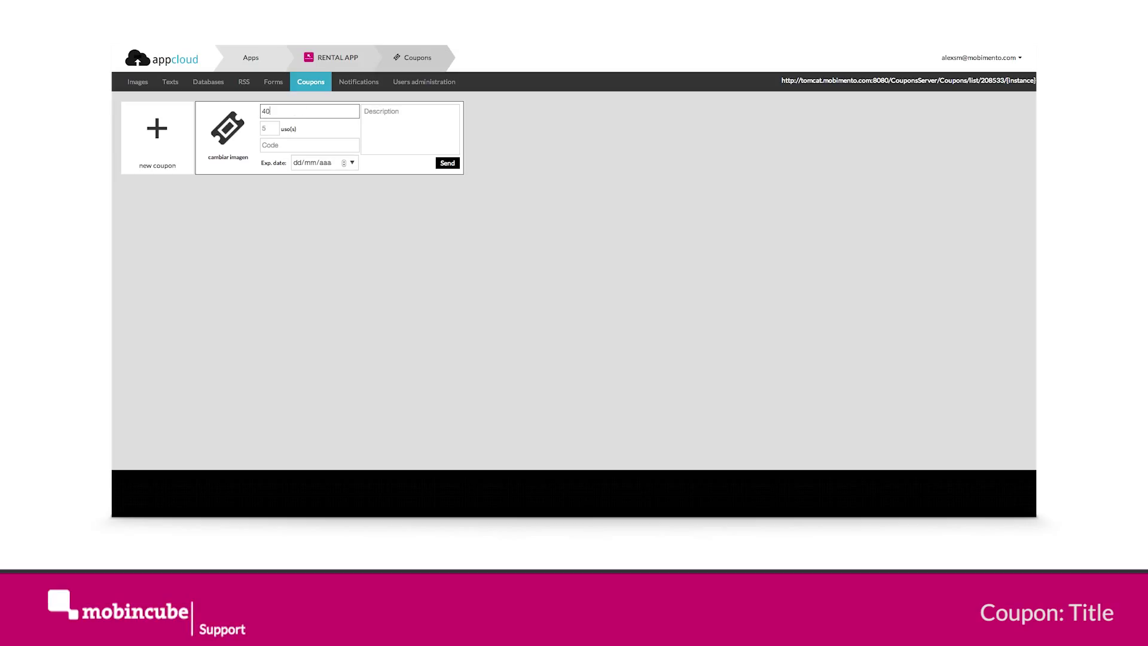
type("Off")
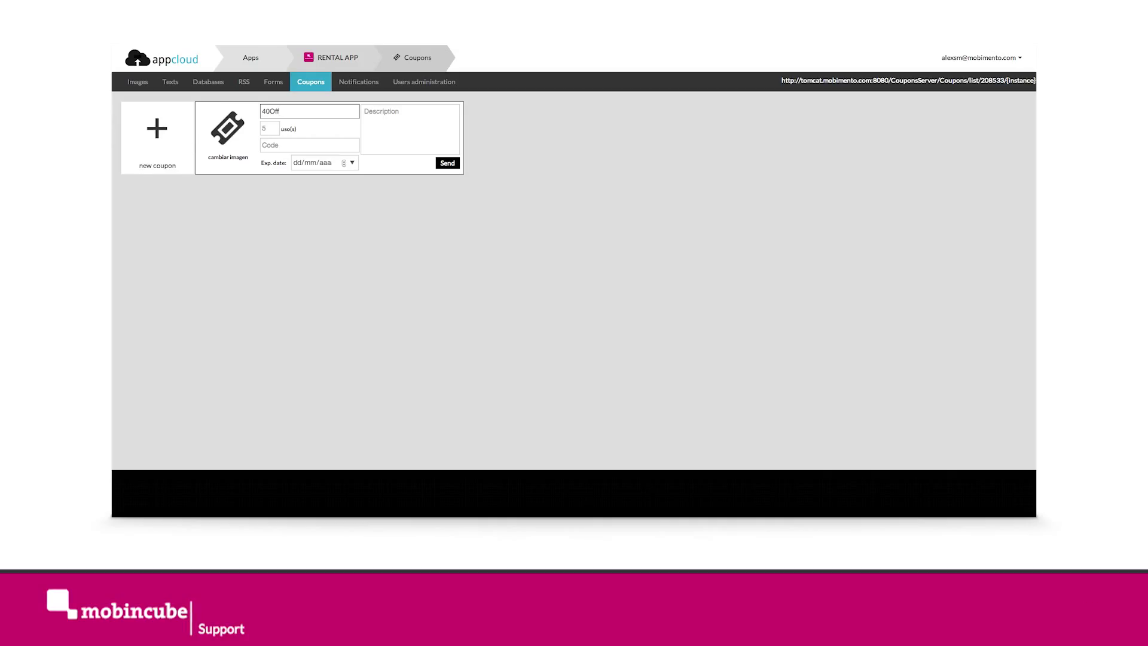
left_click(270, 128)
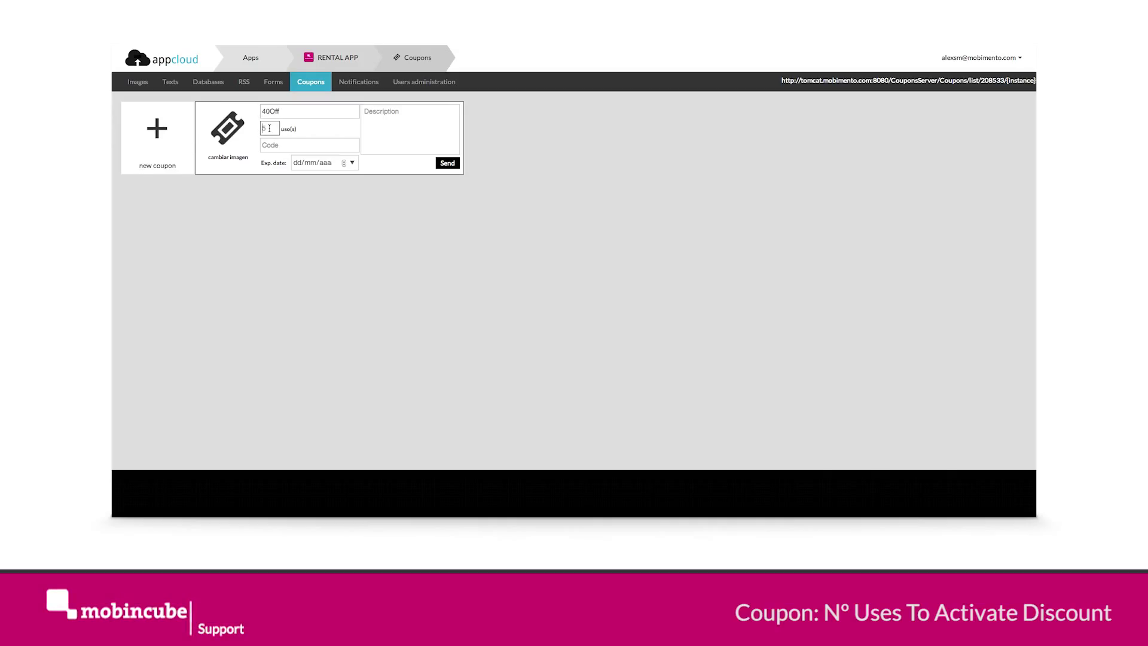
left_click(308, 146)
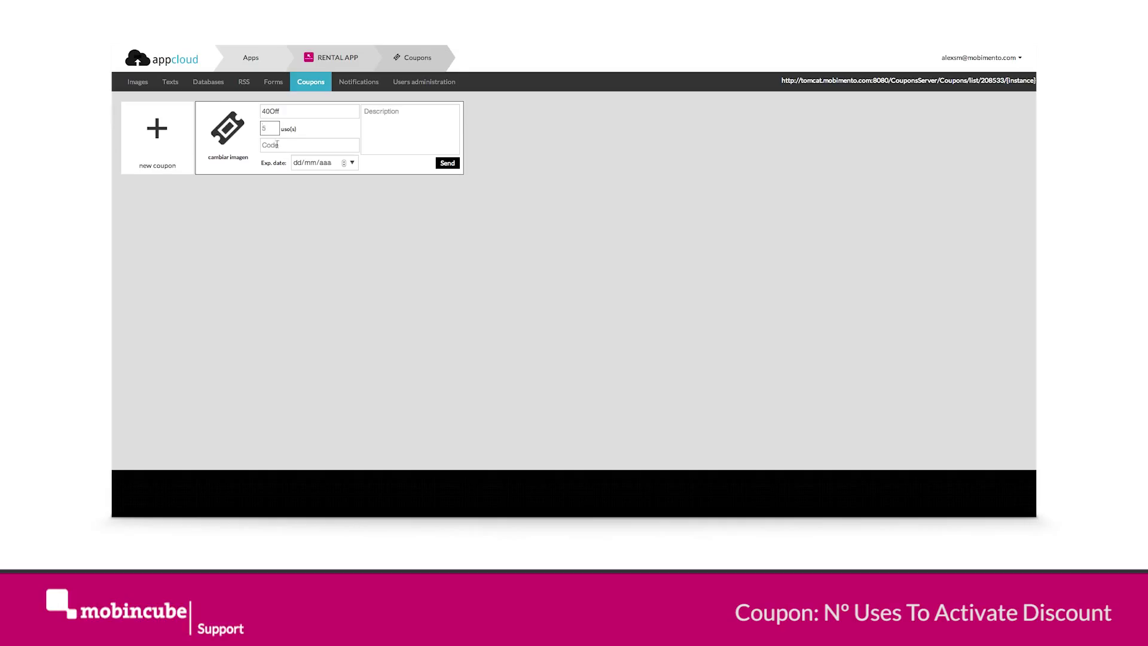
left_click(308, 145)
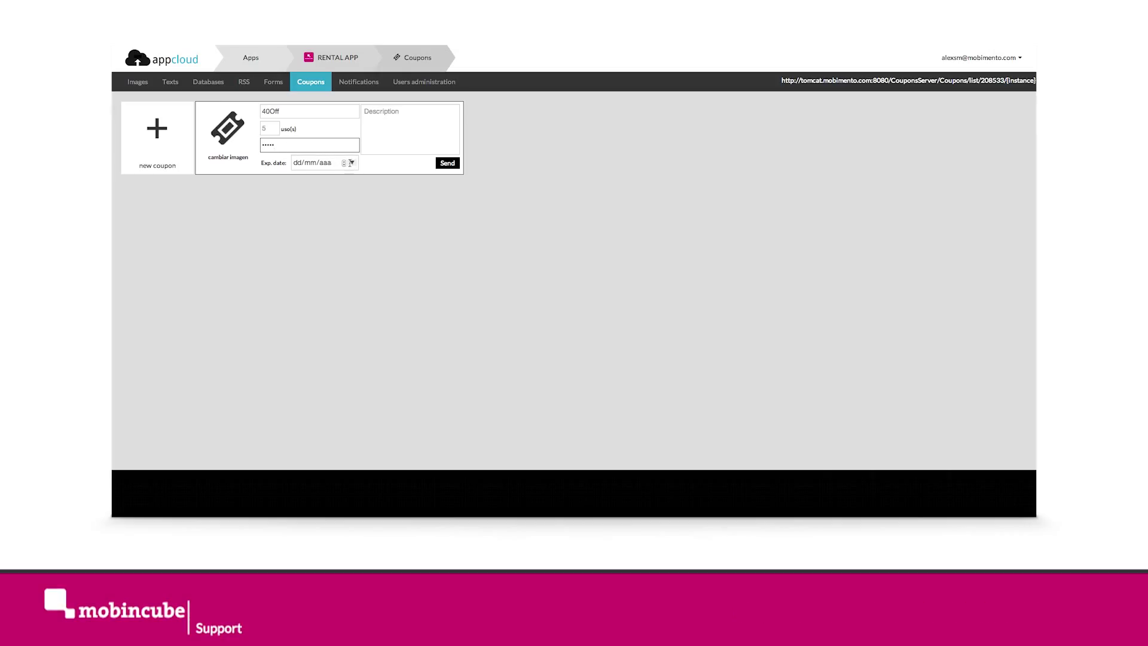
Step: Set the coupon's expiry date to 31 December 2014
left_click(318, 163)
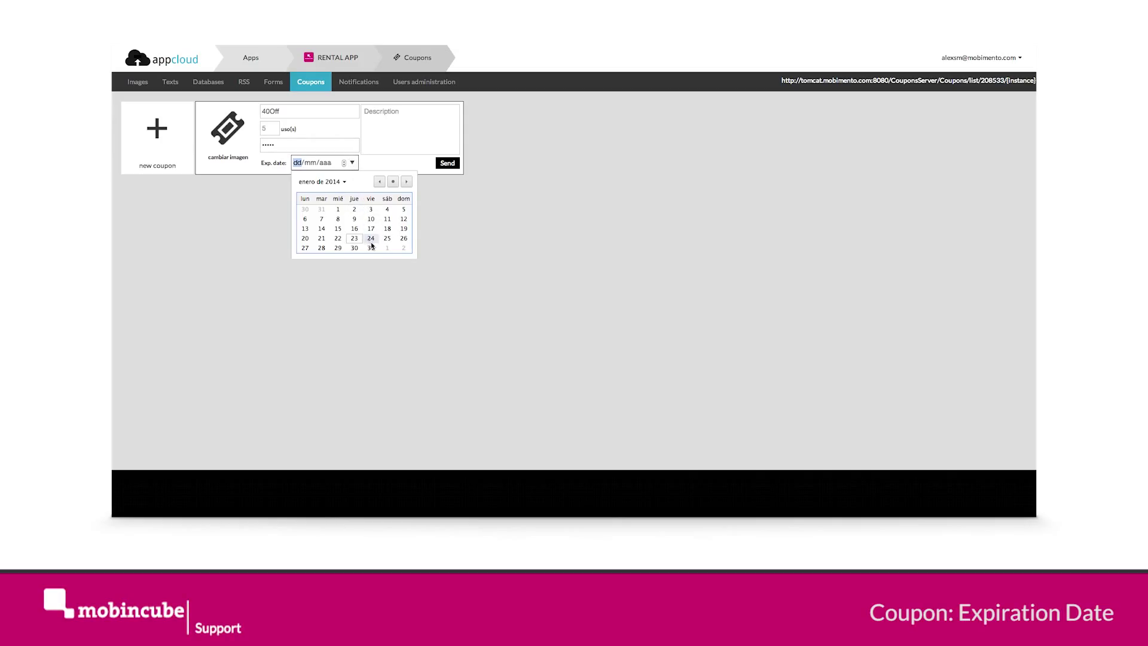
left_click(406, 181)
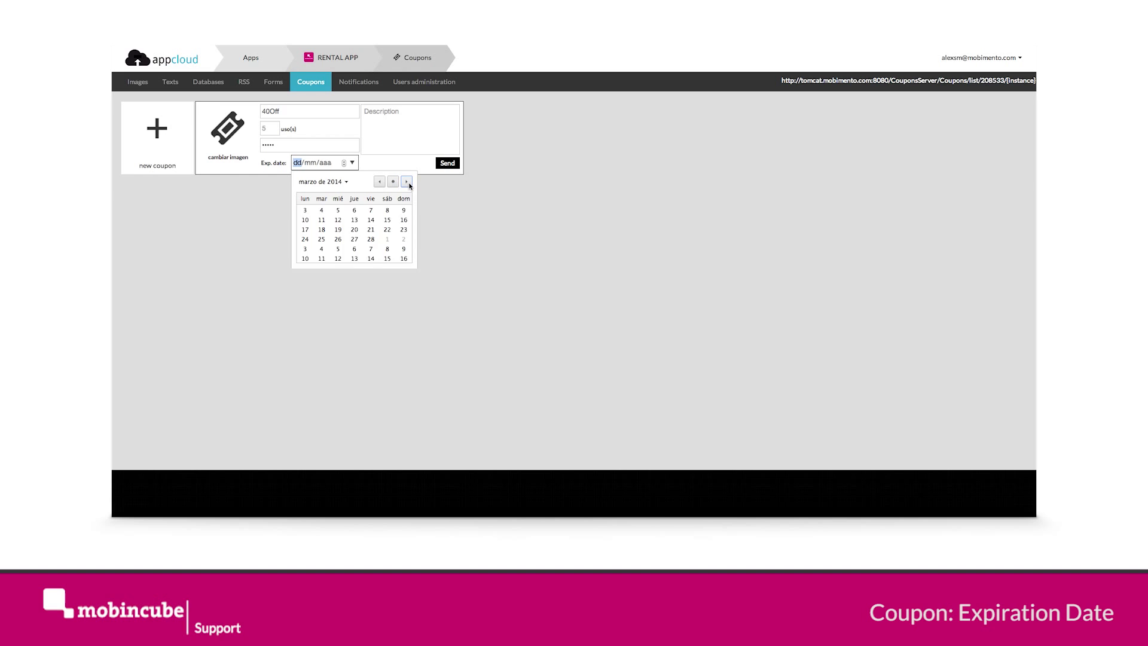
left_click(408, 181)
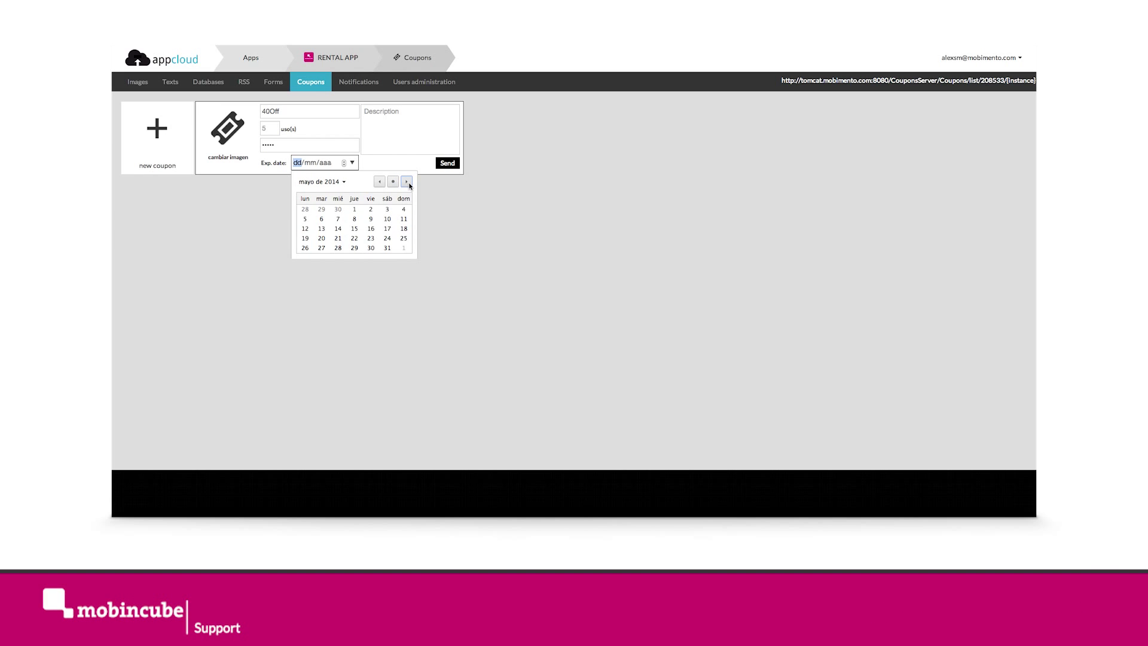
left_click(409, 182)
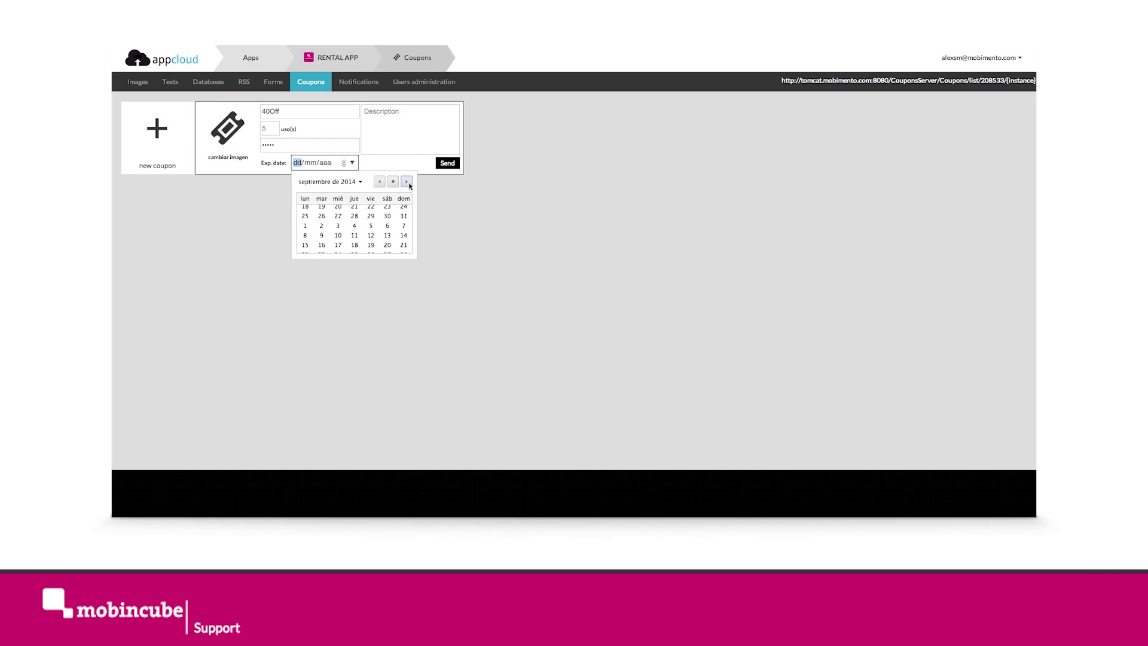
left_click(407, 181)
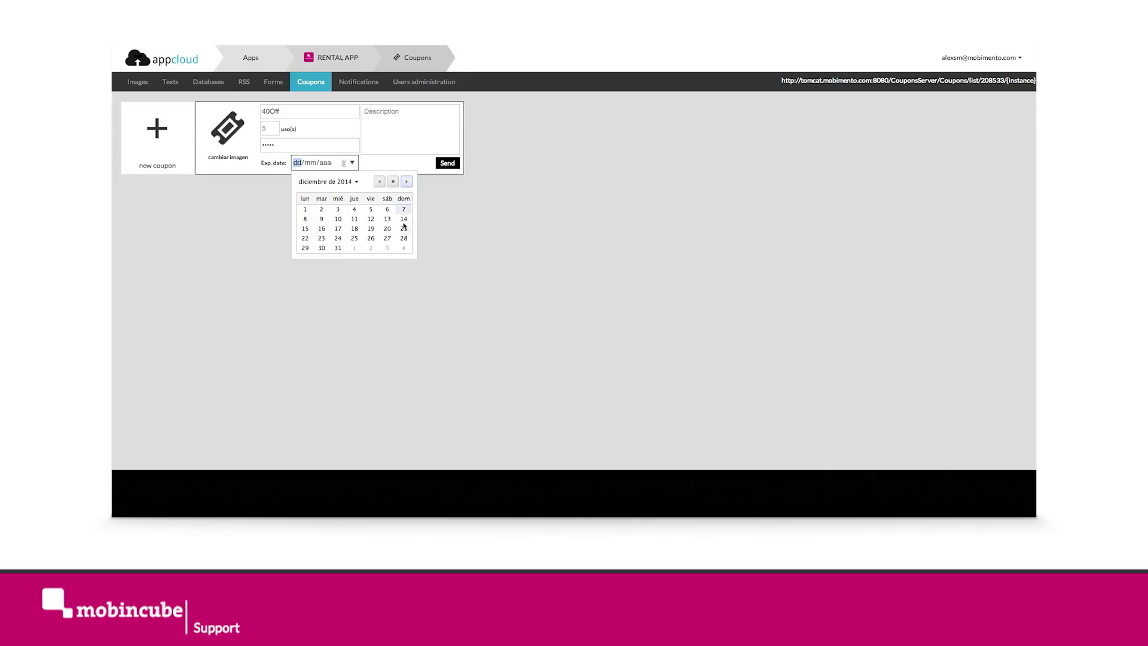
left_click(338, 248)
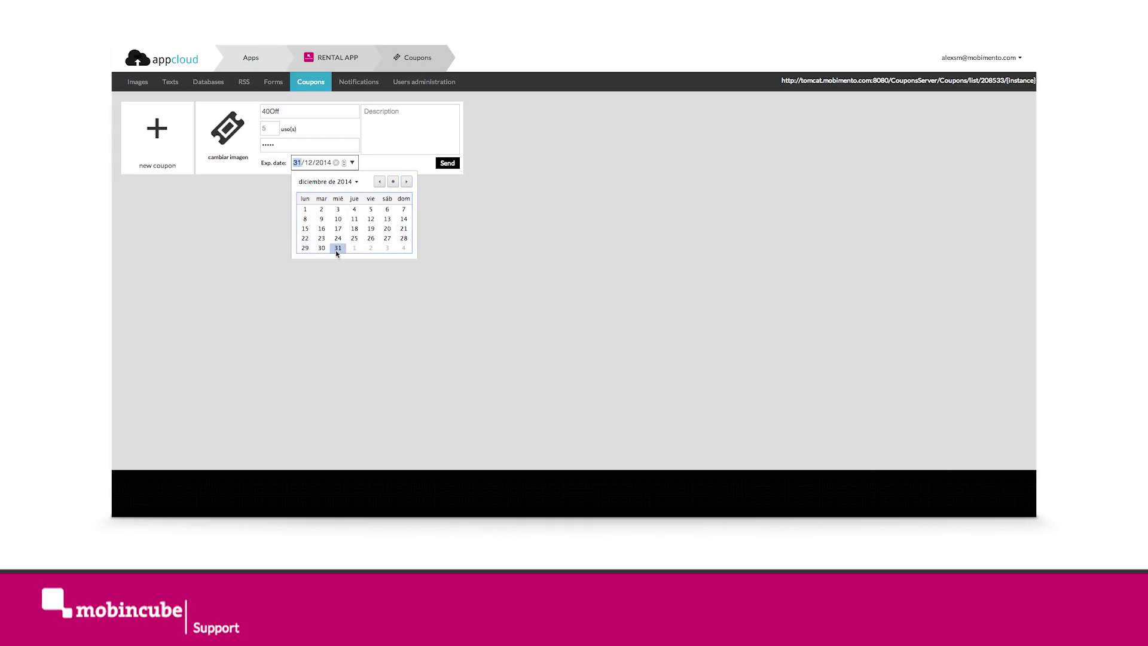
left_click(388, 123)
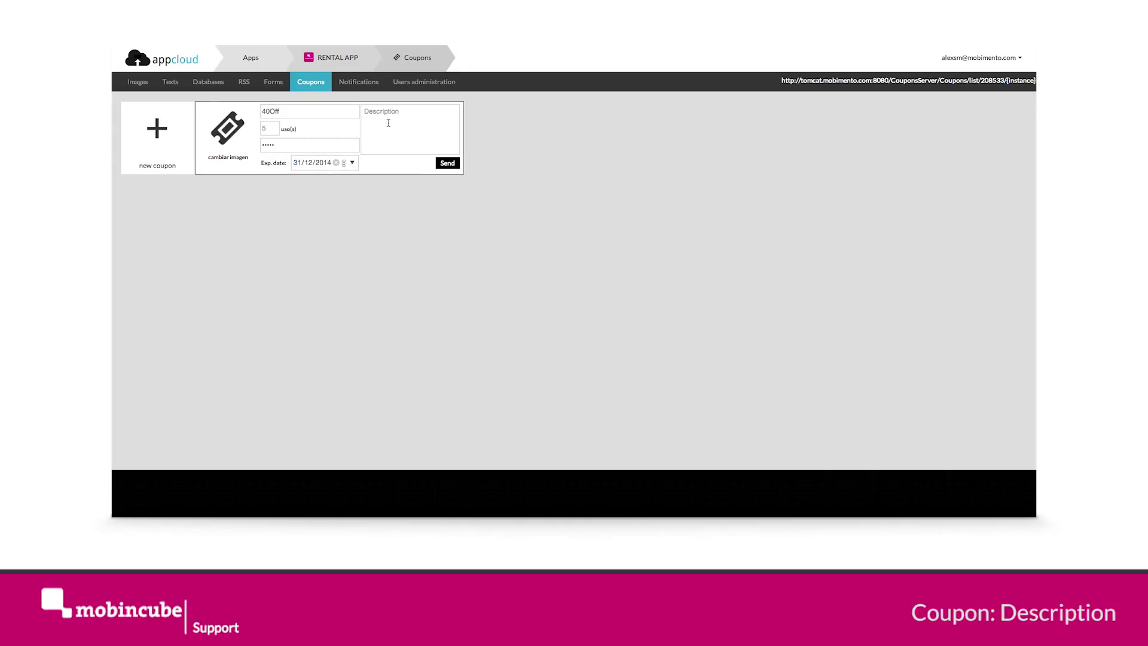
Step: Enter the coupon description "Your fourth rental has a 40% discount!"
type("Your")
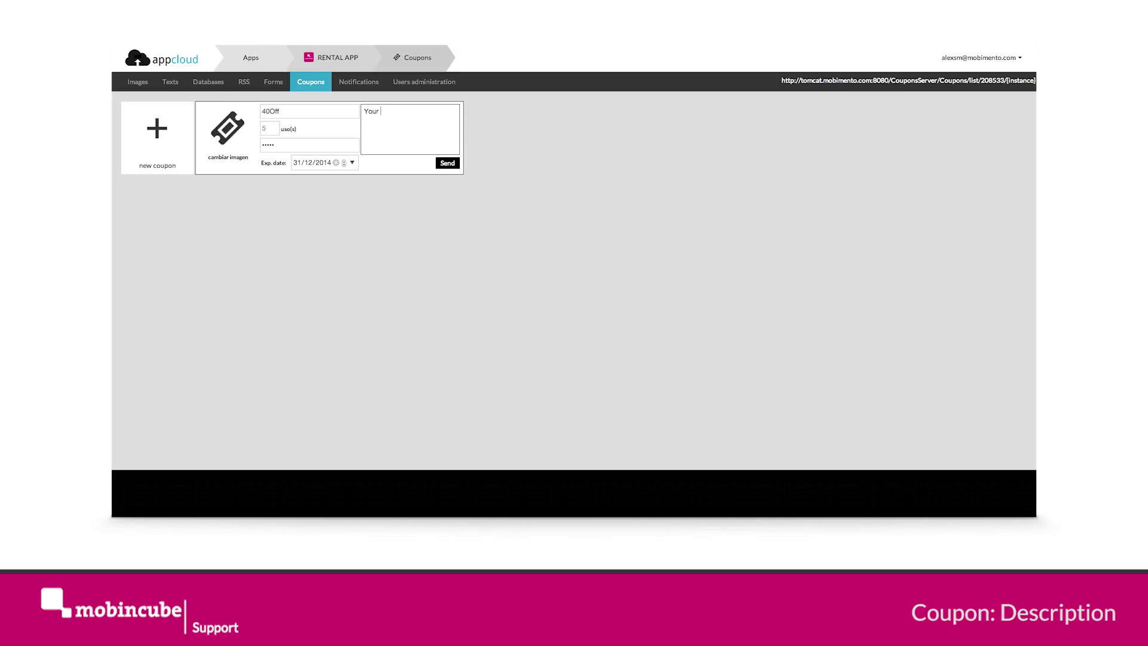
type("sisth")
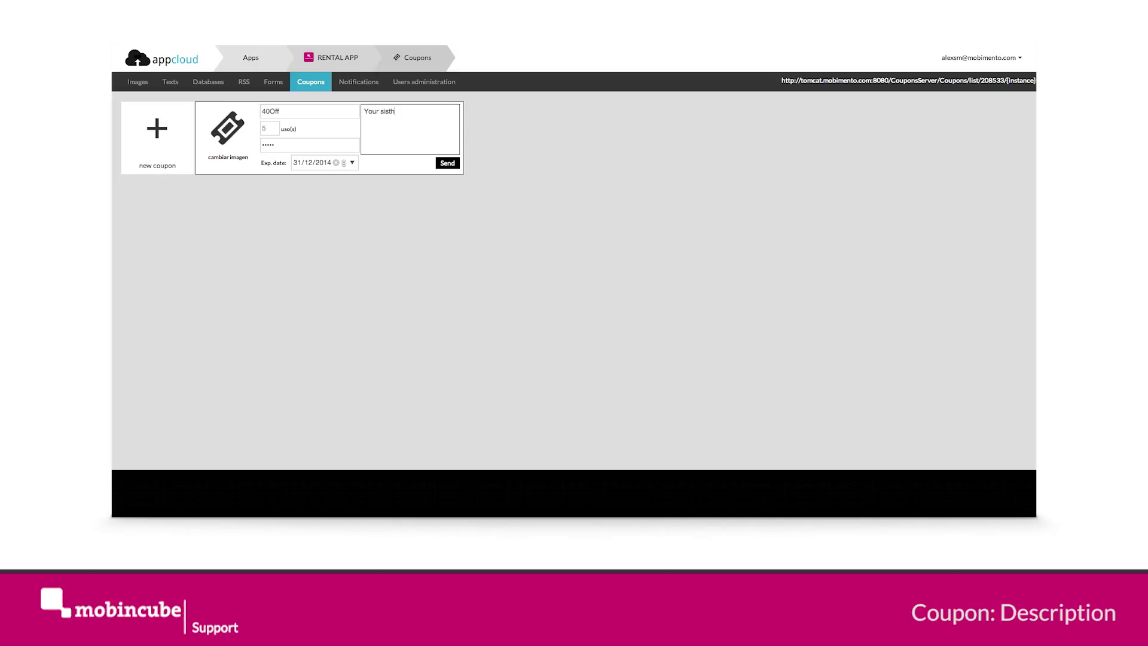
type("rental has a")
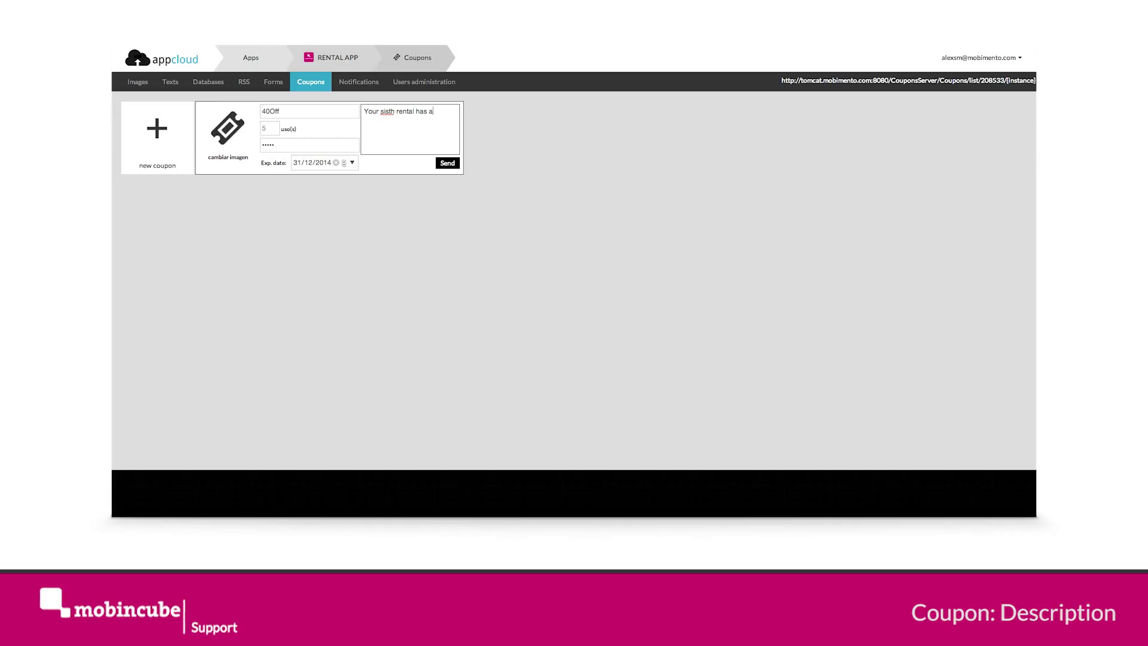
type("40%")
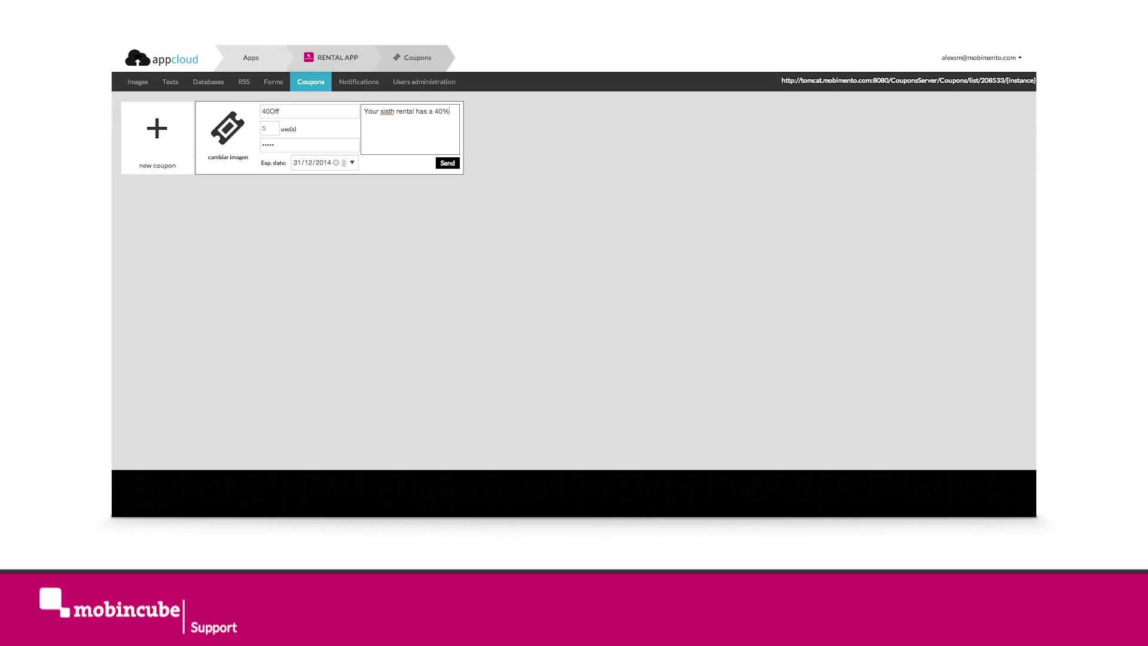
type("discou")
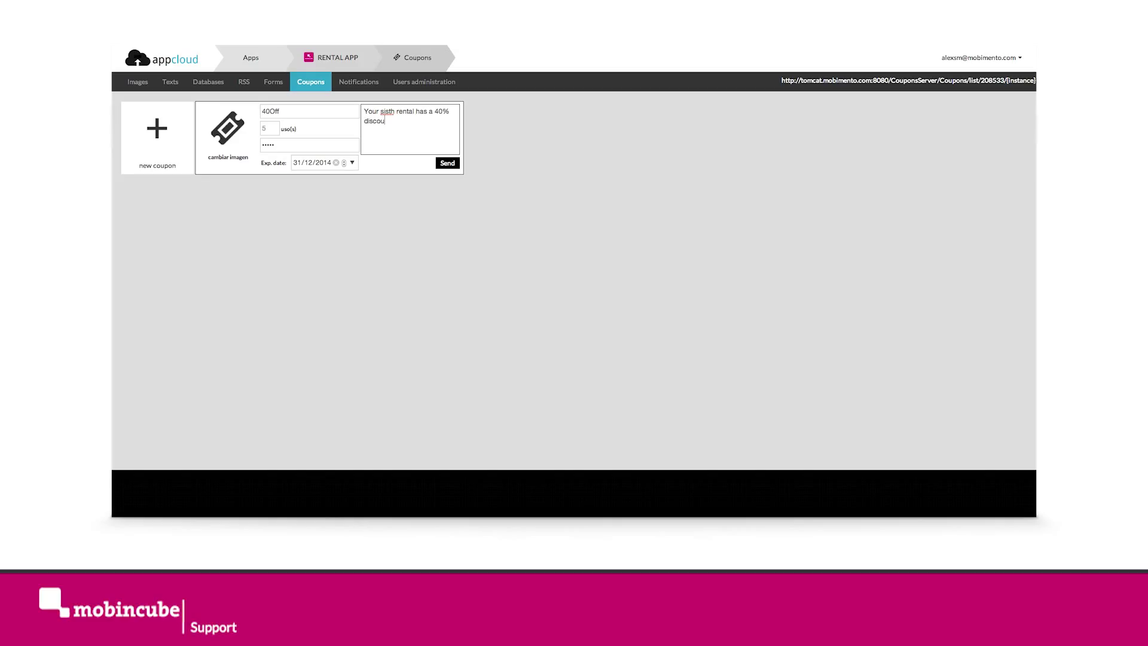
type("nt")
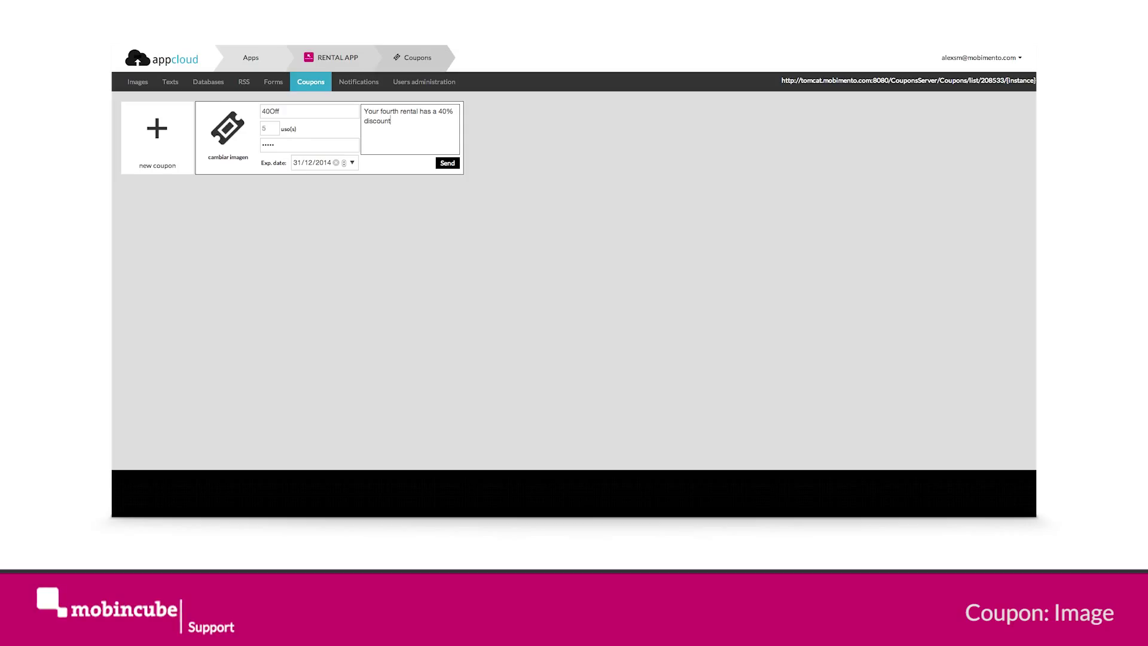
type("!")
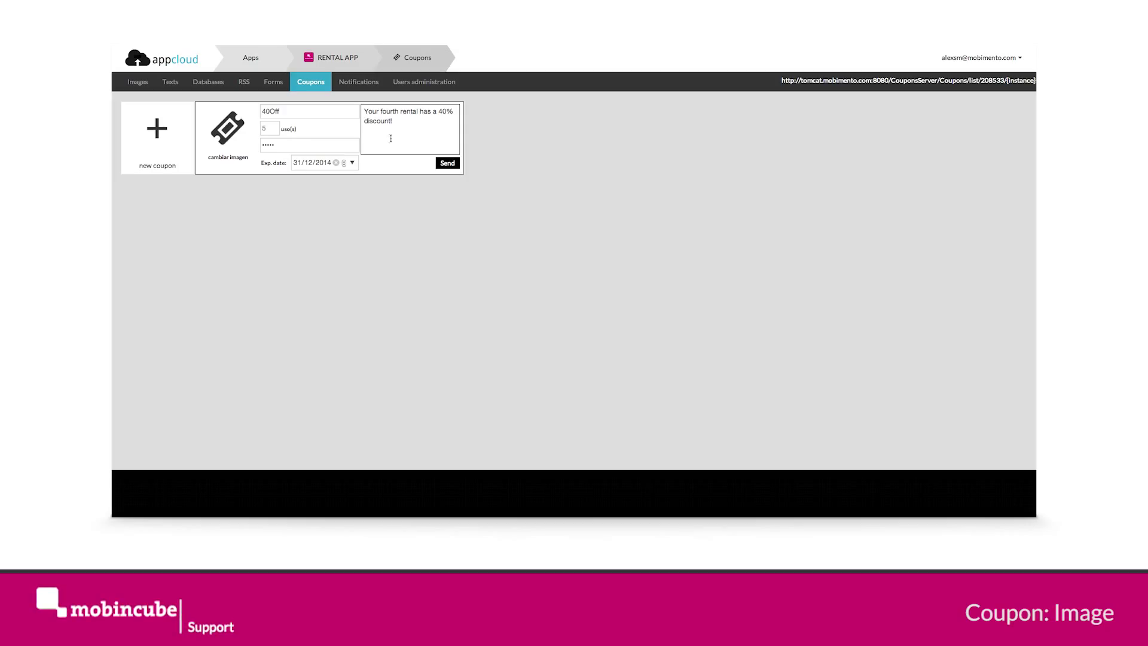
Step: Give the coupon the img2446114.jpg 40% OFF badge image and send it
left_click(227, 128)
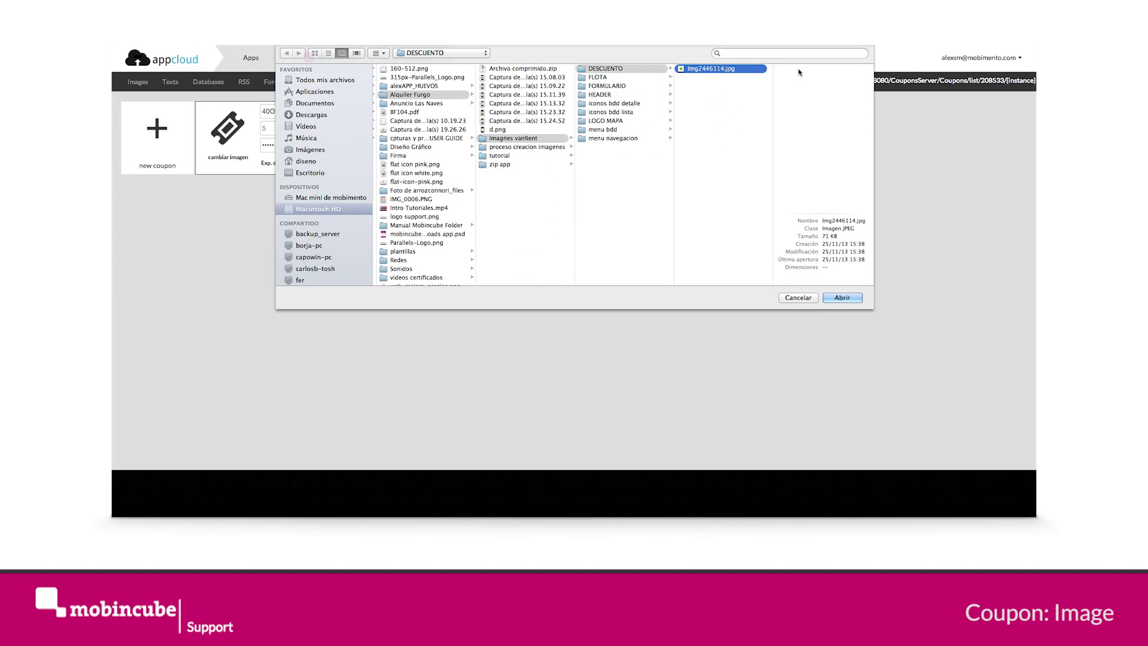
left_click(721, 69)
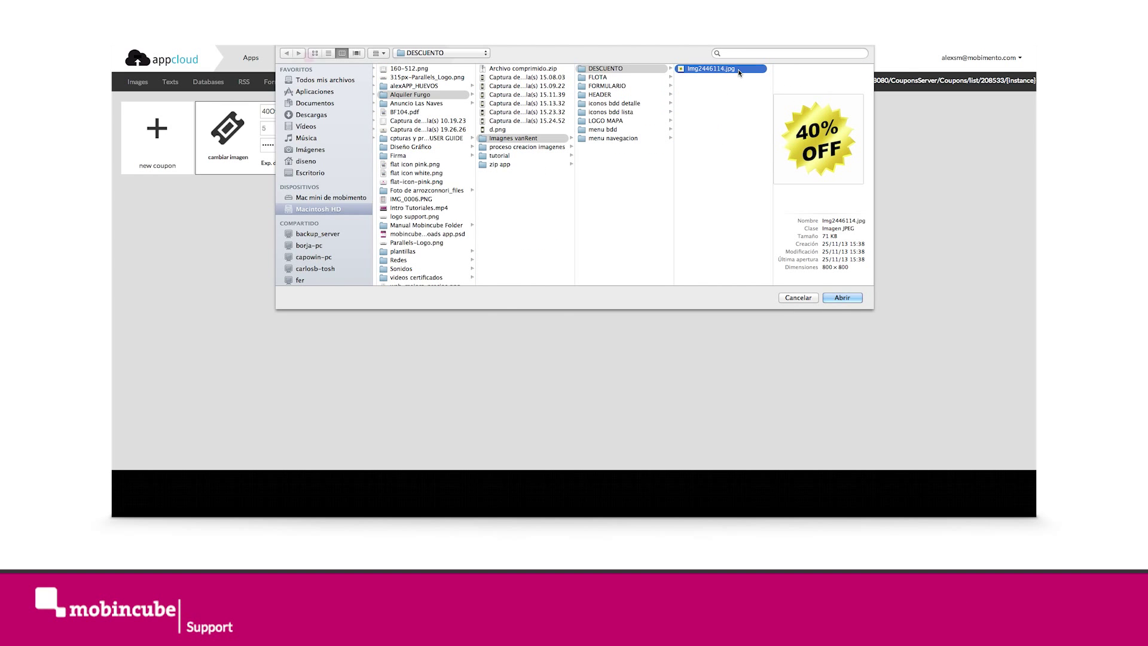
left_click(842, 298)
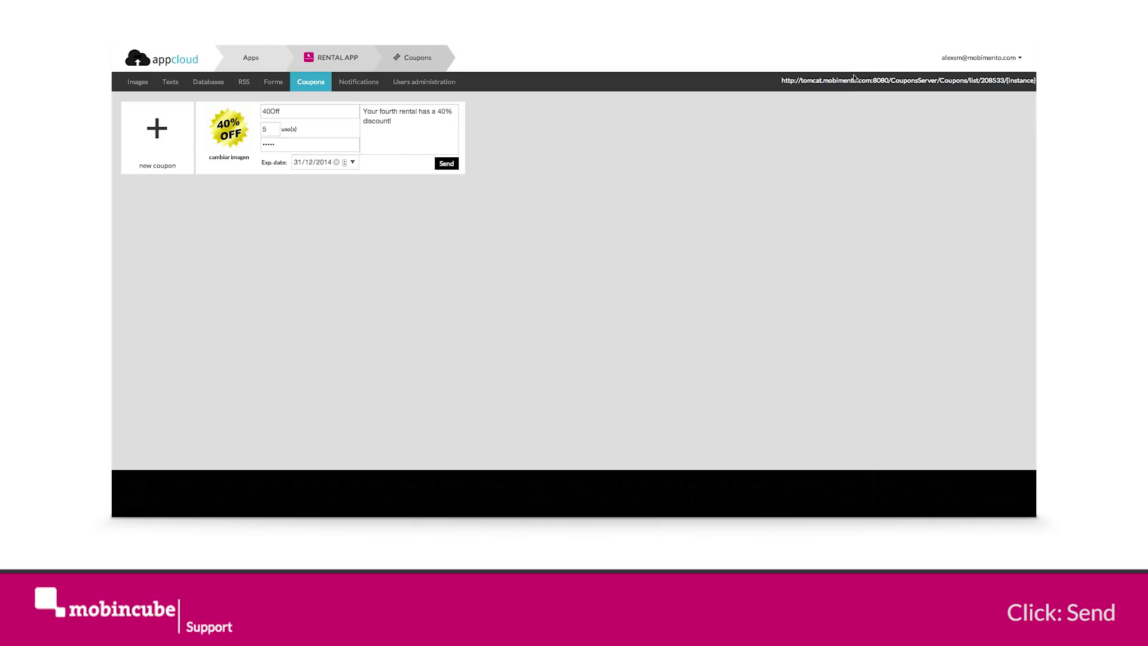
left_click(446, 163)
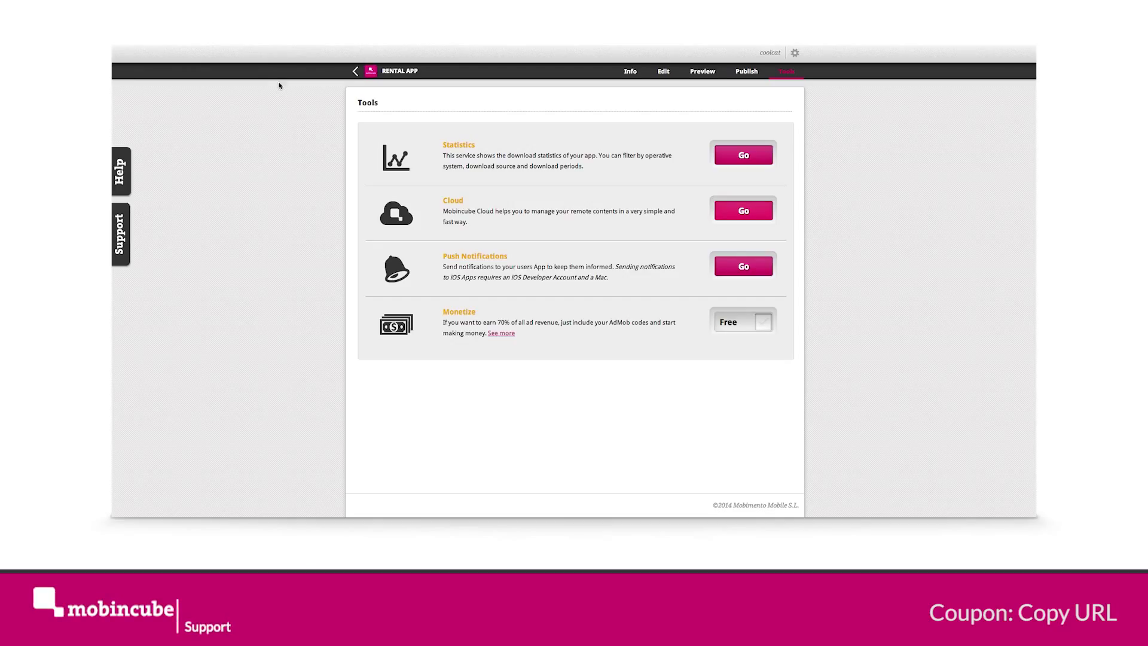
Step: Set the Coupons screen address to mobimento.com:8080/CouponsServer/Coupons/list/208533/{instance}
left_click(663, 71)
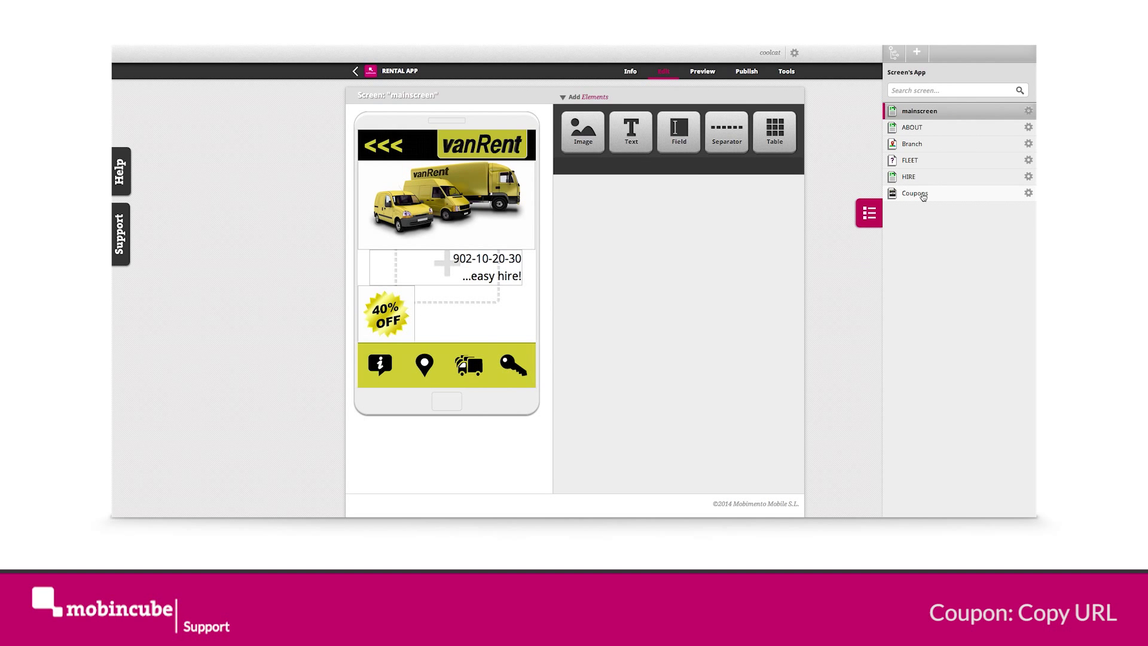
left_click(915, 193)
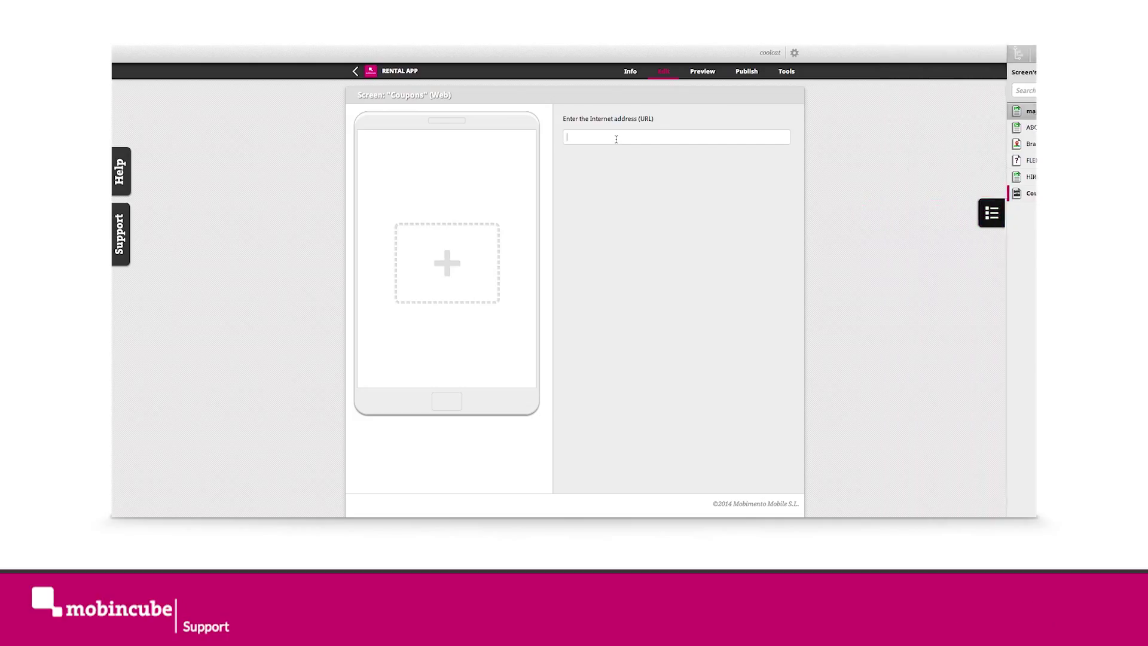
type("mobimento.com:8080/CouponsServer/Coupons/list/208533/{instance}")
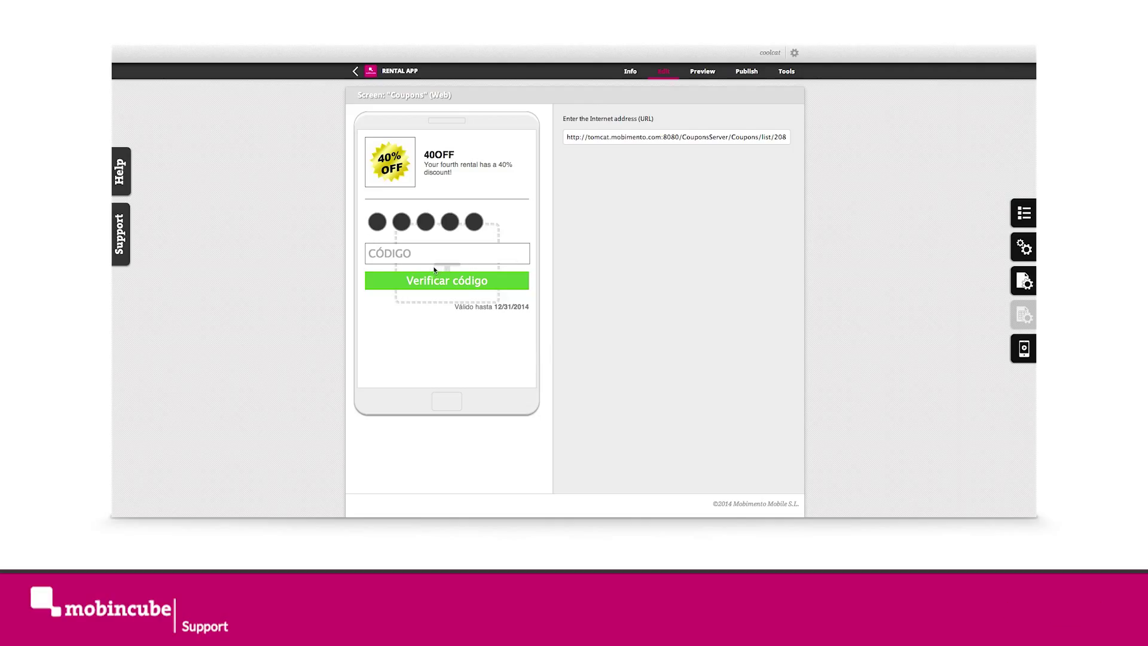
mouse_move(364, 269)
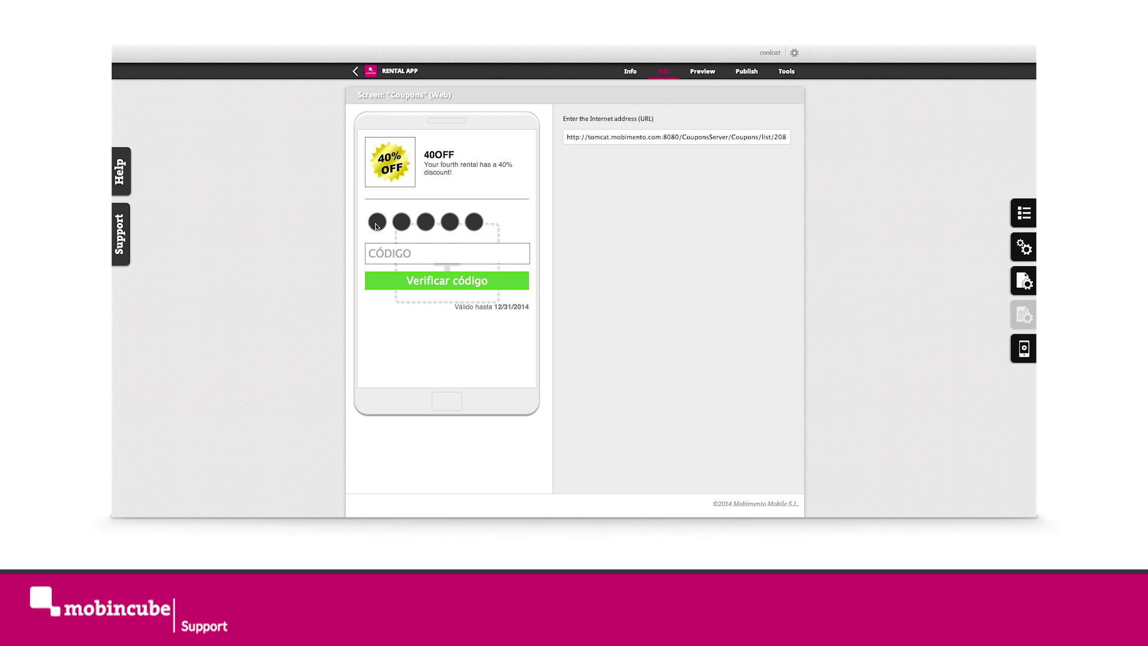
mouse_move(494, 228)
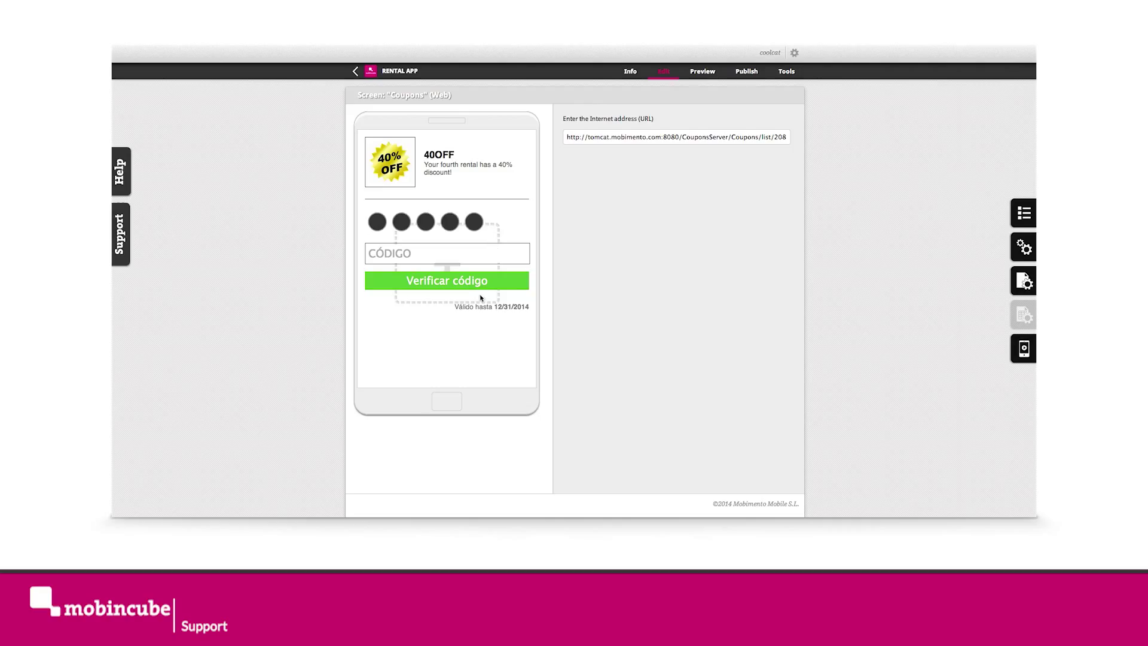
mouse_move(496, 316)
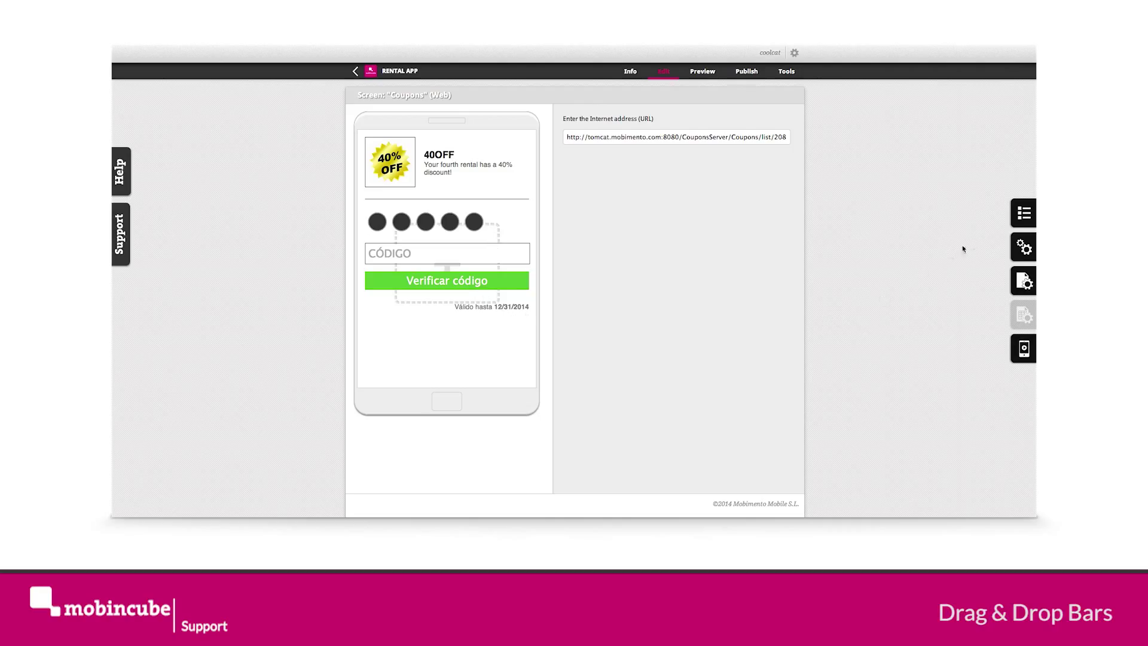
mouse_move(1021, 222)
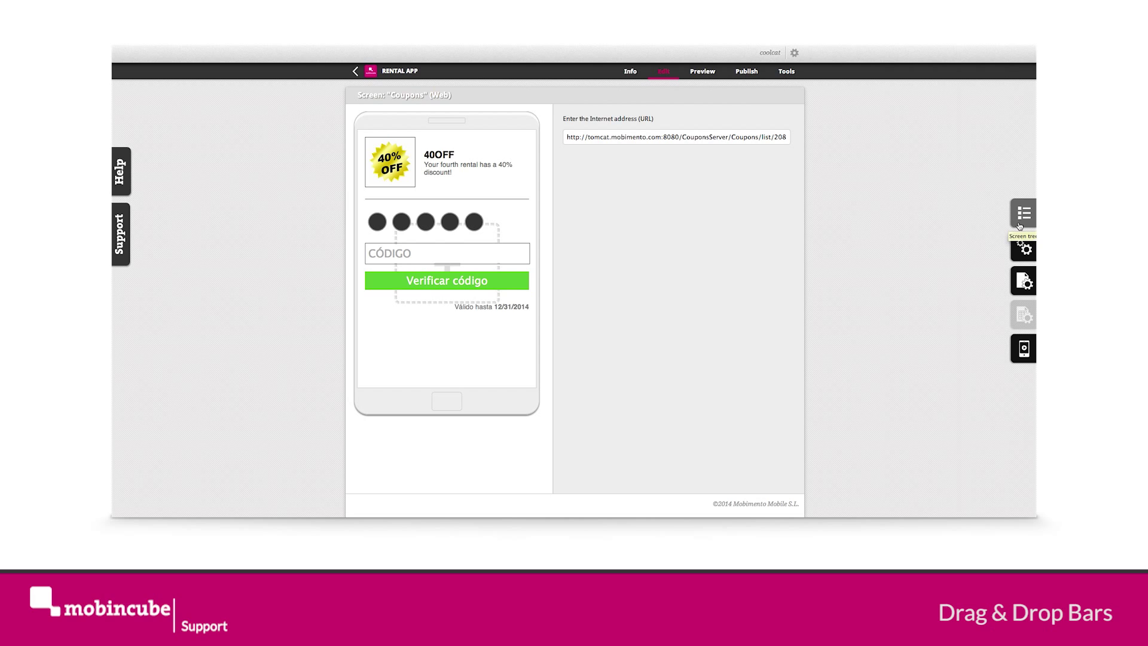
Step: Add the Main Menu Bar and vanRent Header Bar to the Coupons screen
left_click(1025, 281)
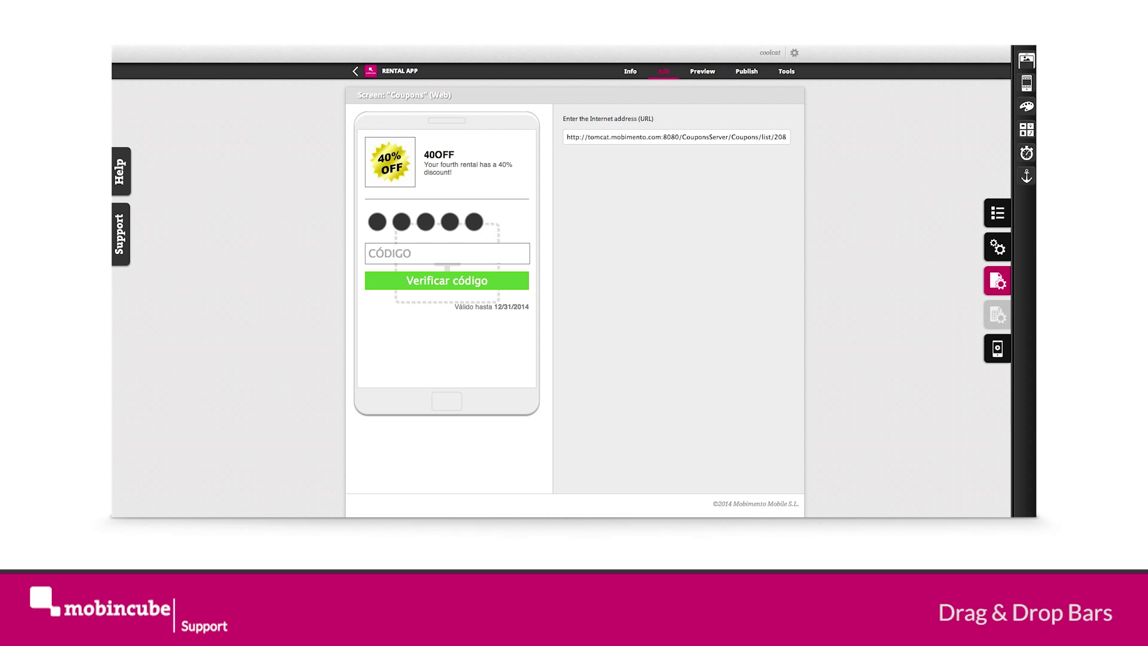
left_click(996, 281)
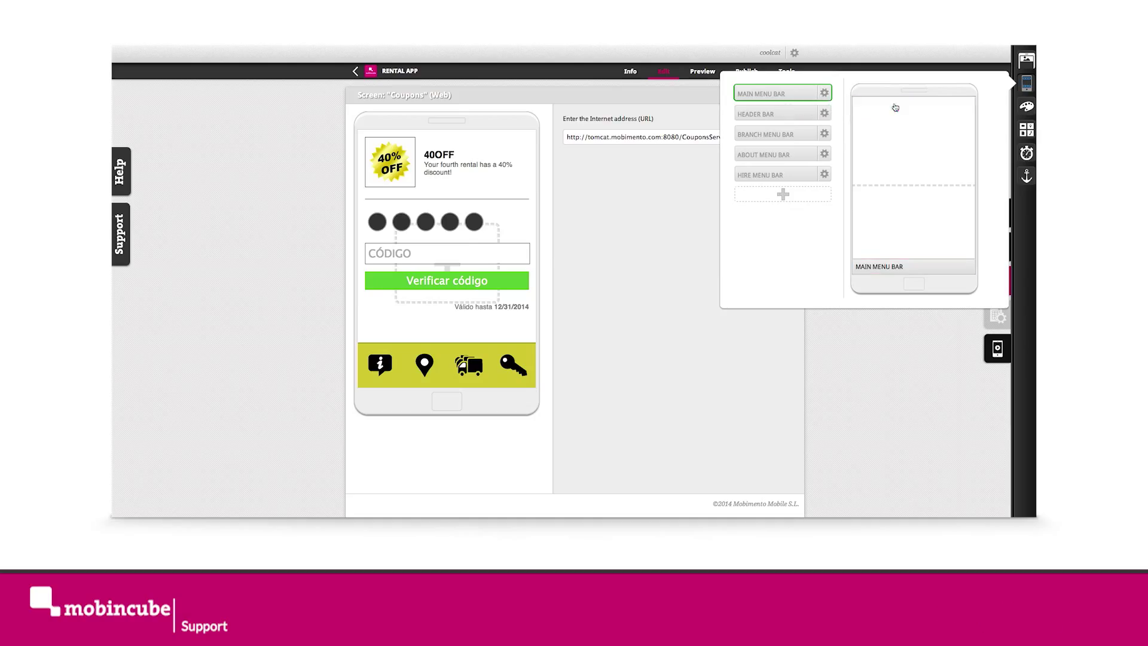
left_click(773, 113)
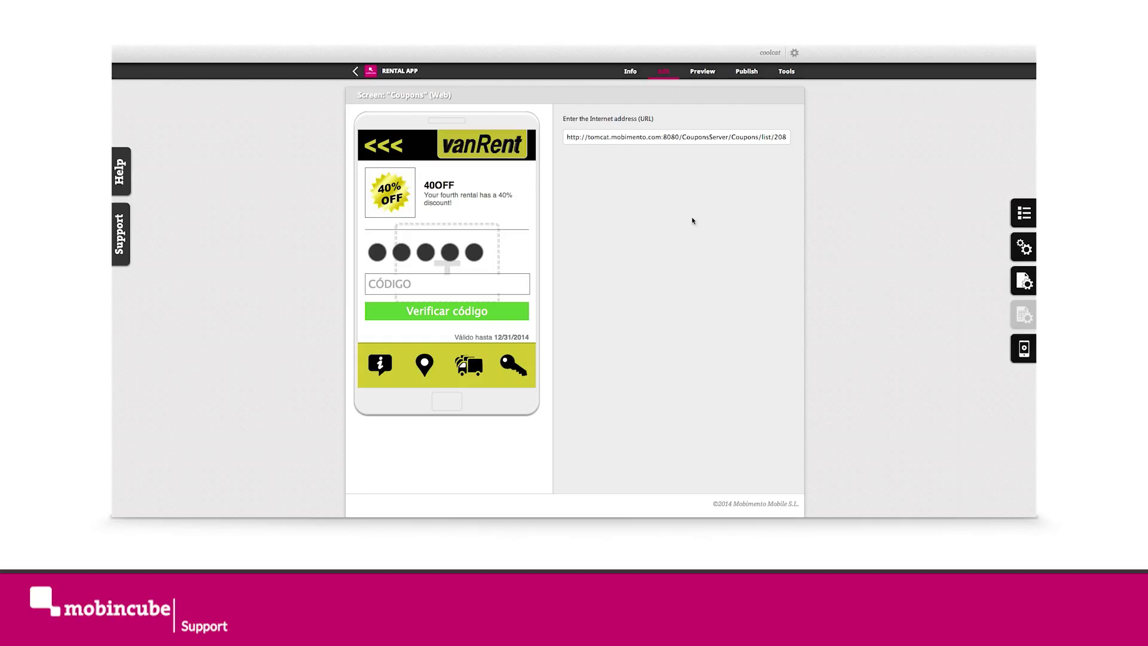
Step: Run the Coupons screen in the phone simulator to preview the vanRent header, 40OFF coupon and menu bar
left_click(1023, 348)
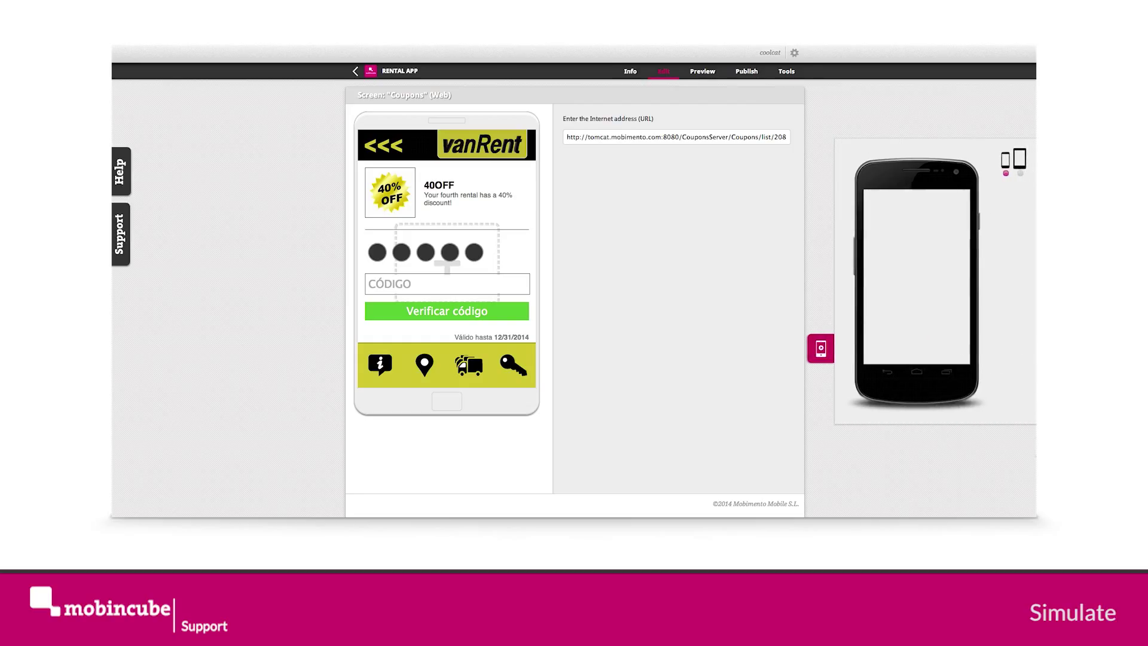
left_click(820, 348)
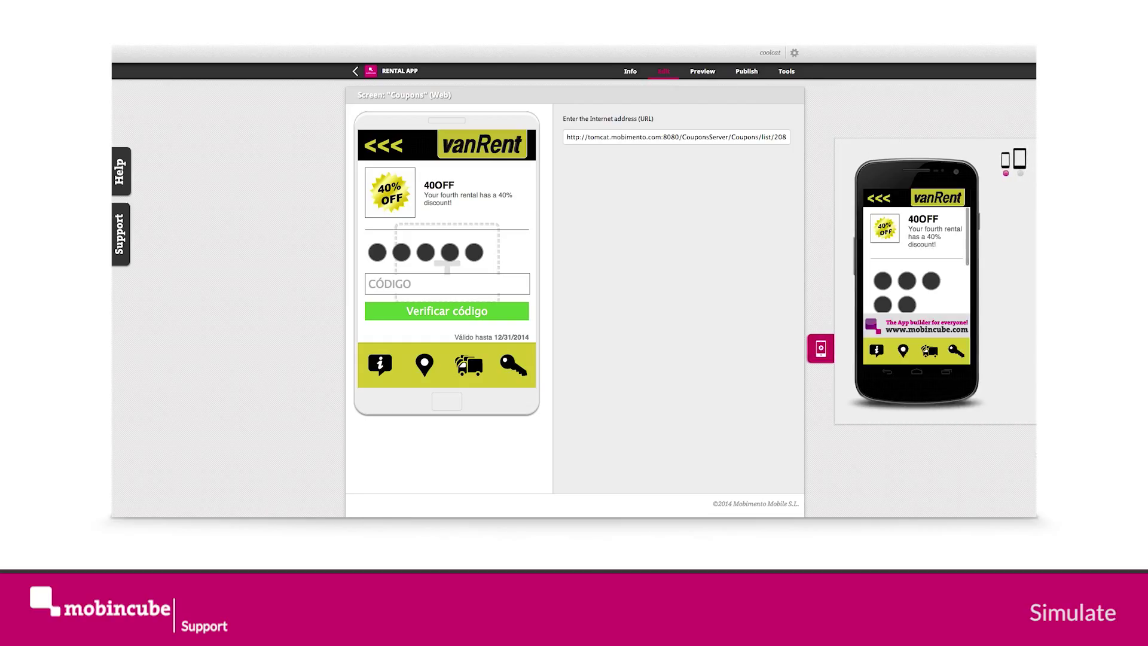